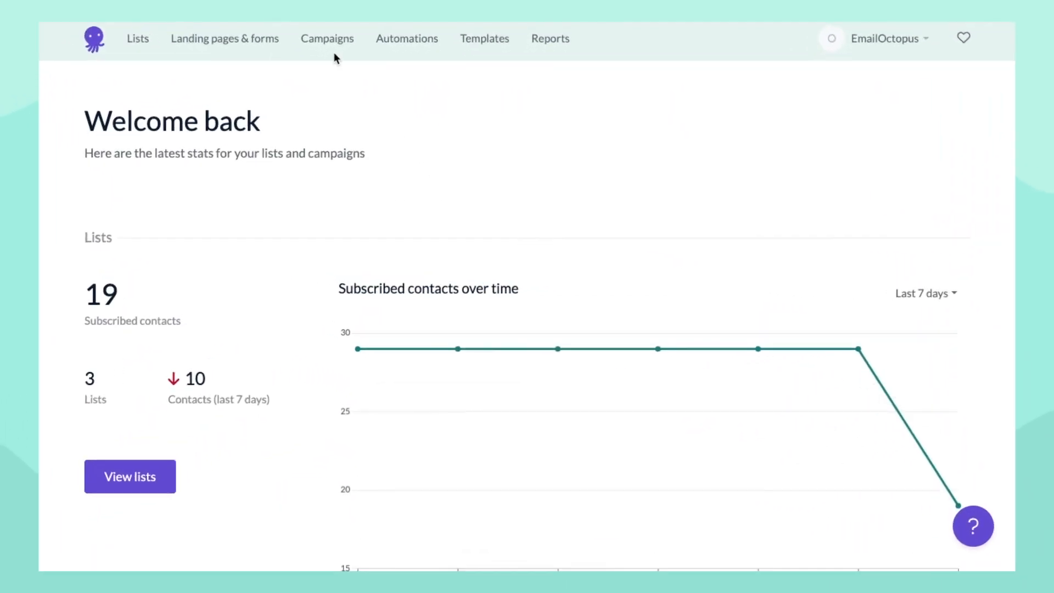
- Go to the Campaigns overview, which shows no campaigns yet
left_click(328, 38)
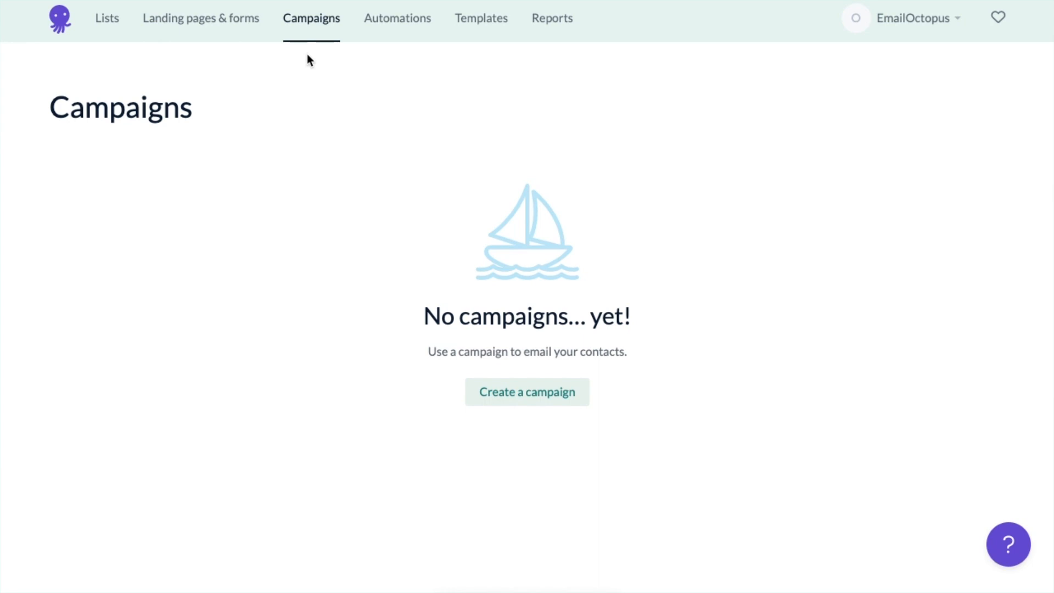
mouse_move(531, 436)
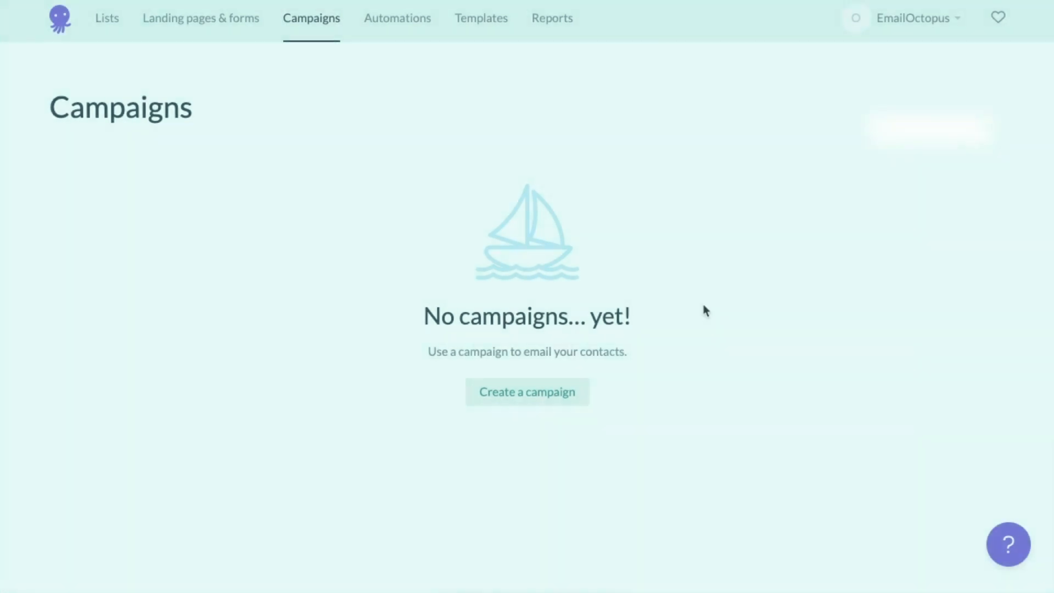
- Create campaign 'My first email' sent from 'Otto', starting the sender address 'otto'
left_click(527, 391)
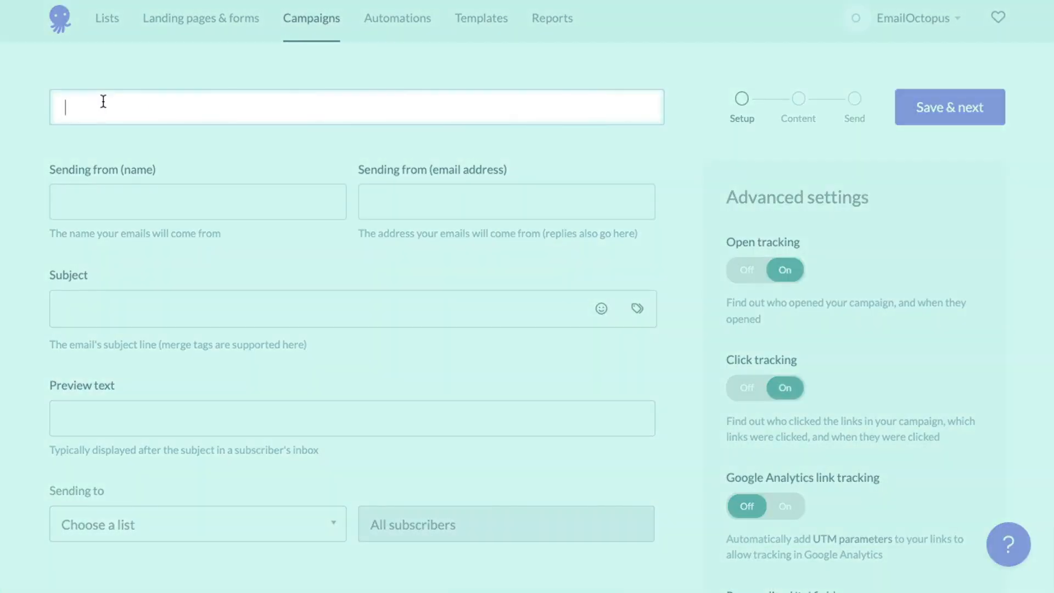
type("My first email")
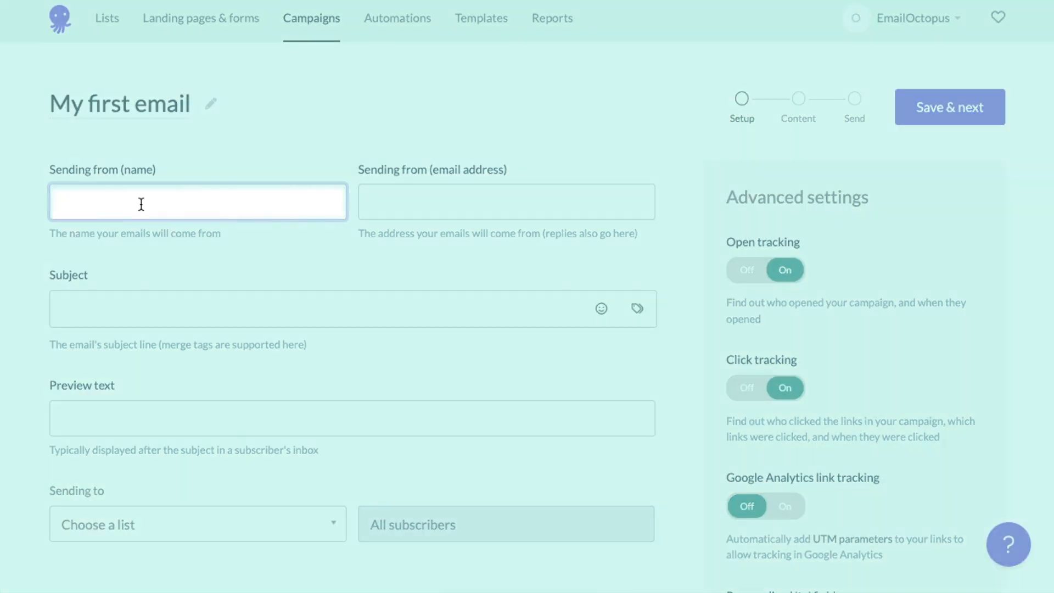
type("Otto")
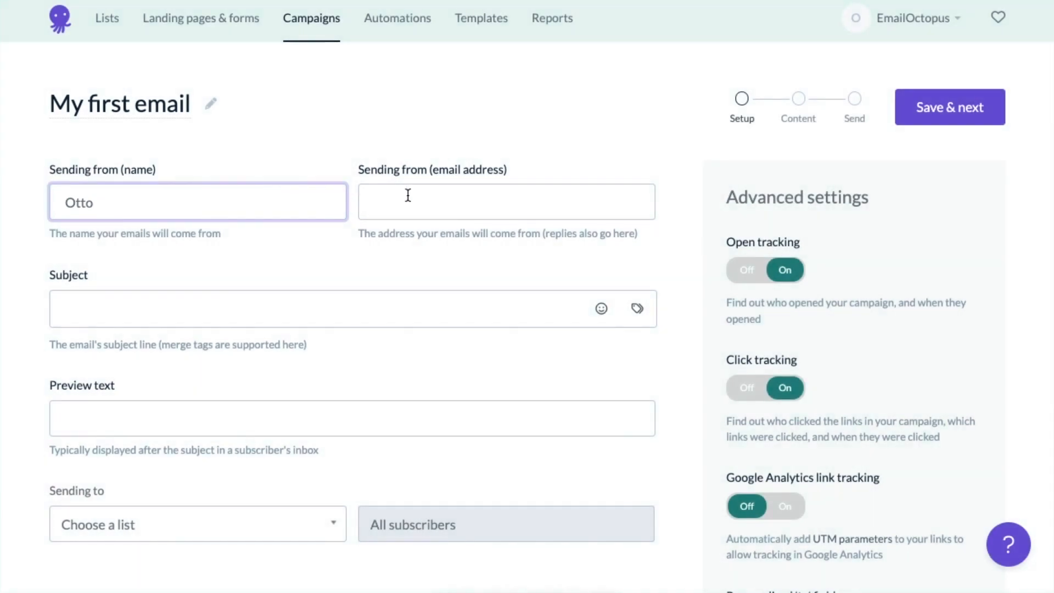
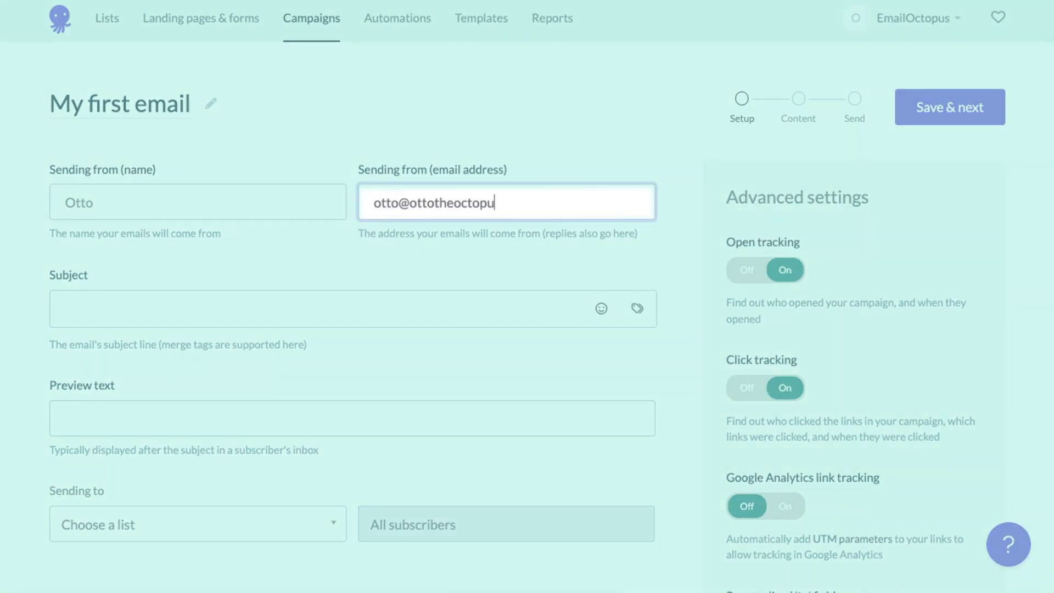
- Make the subject 'Hello {{FirstName}}' followed by a waving-hand emoji
left_click(352, 309)
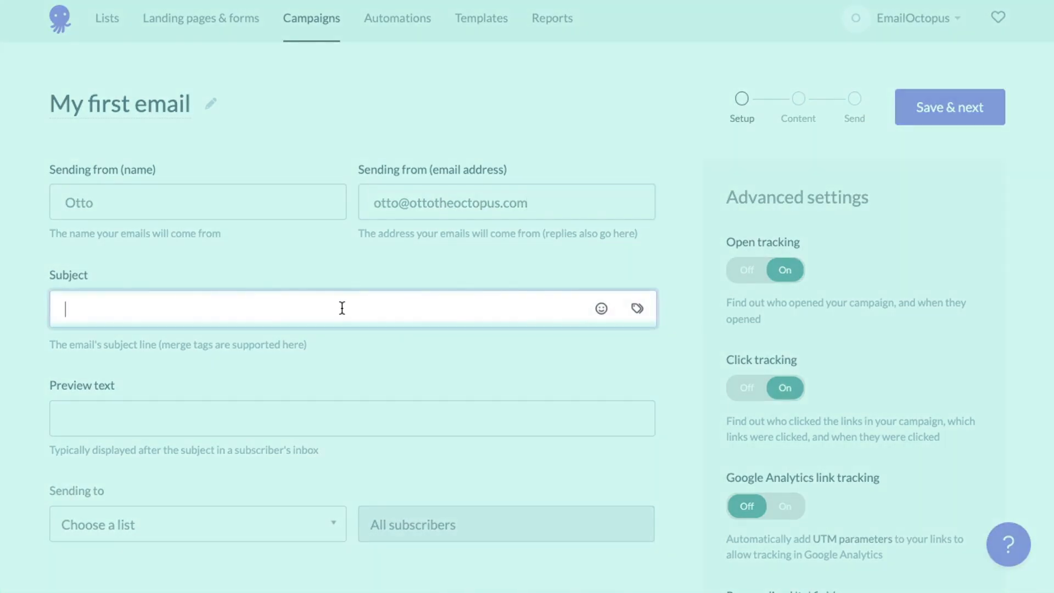
type("Hell")
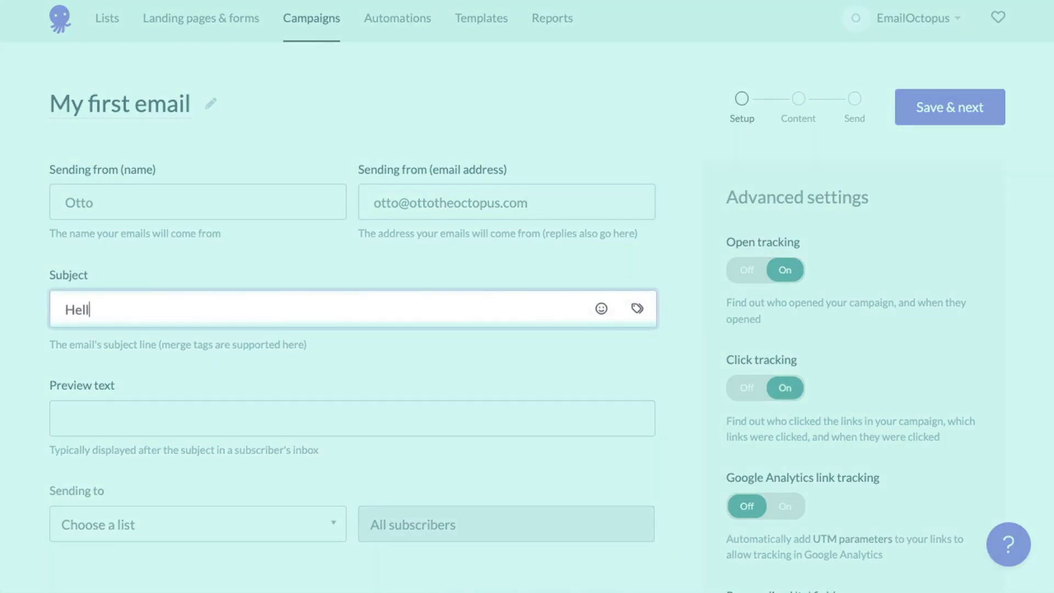
left_click(636, 309)
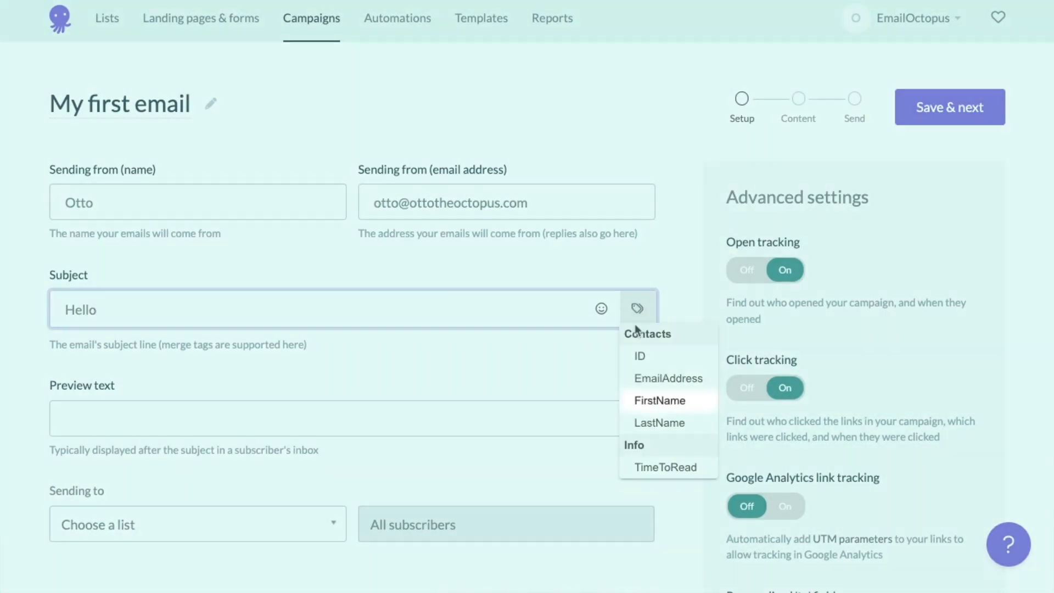
left_click(659, 400)
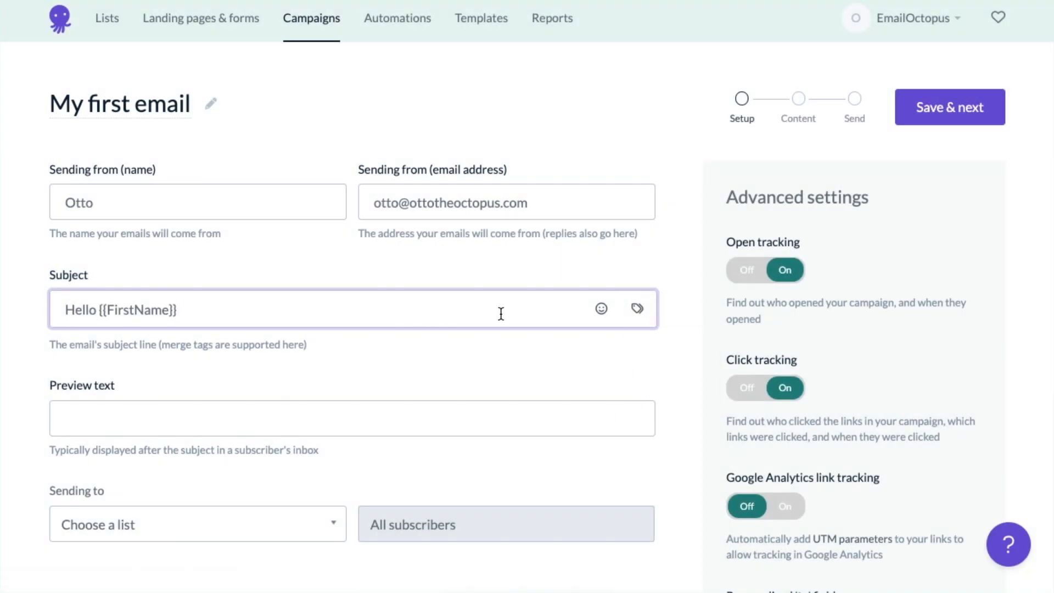
left_click(600, 308)
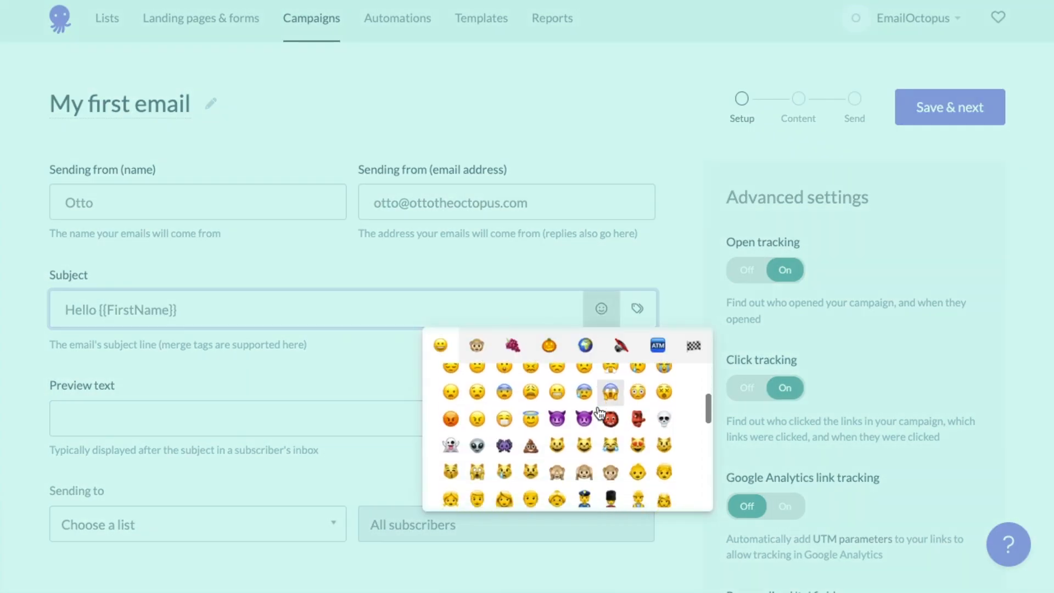
left_click(610, 393)
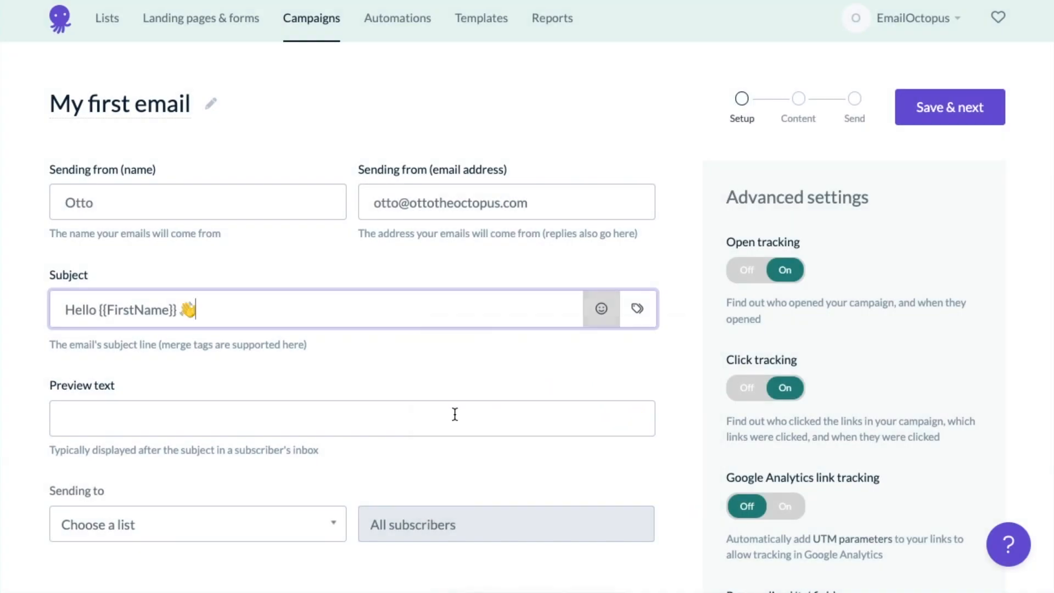
- Set the preview text to 'Your monthly digest is here'
left_click(352, 417)
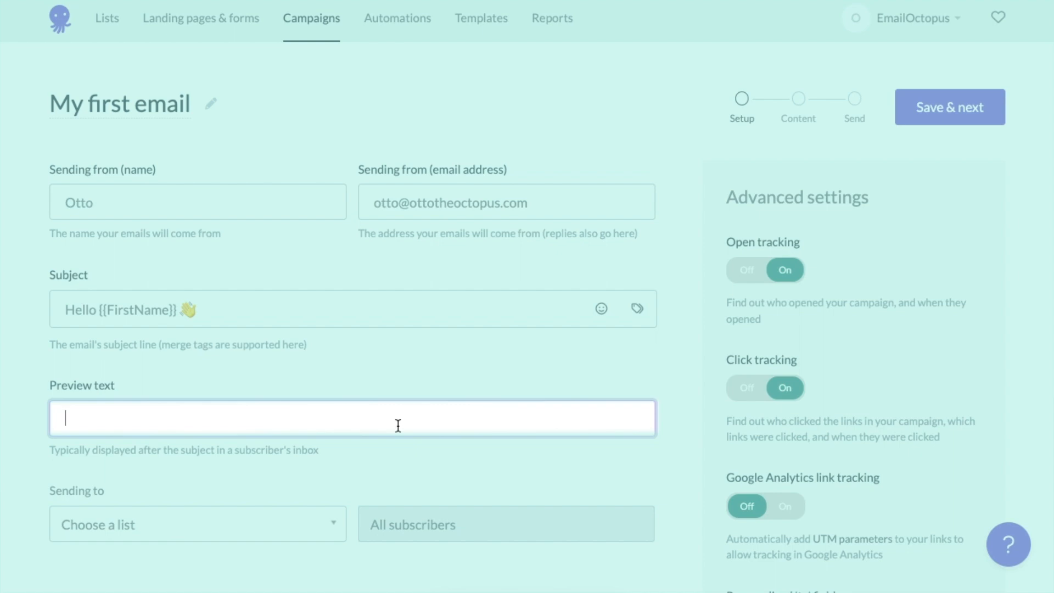
type("Your monthly digest is here")
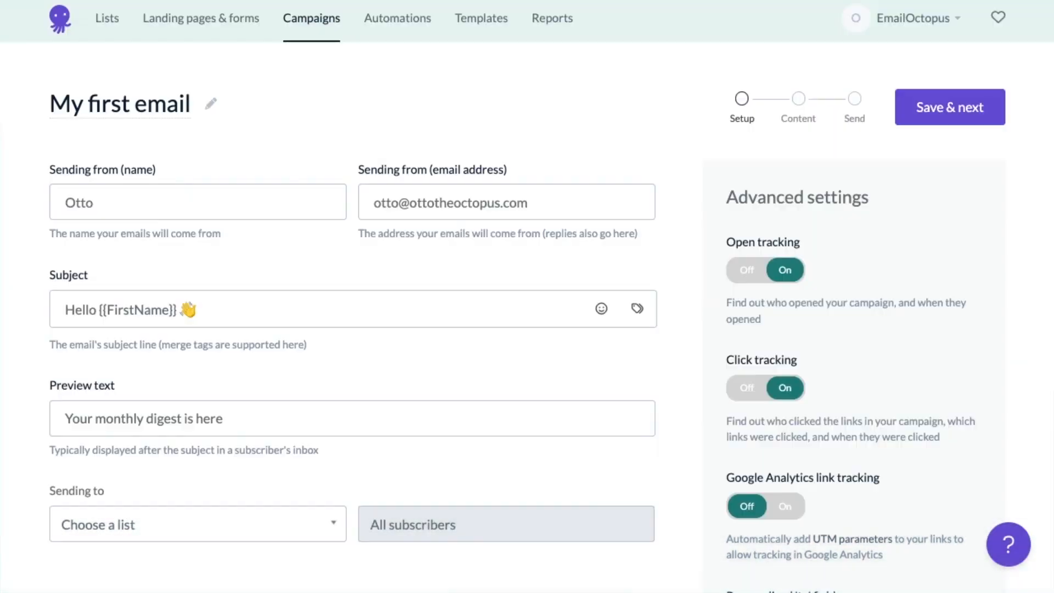
- Send the campaign to all subscribers of the EmailOctopus list
left_click(353, 417)
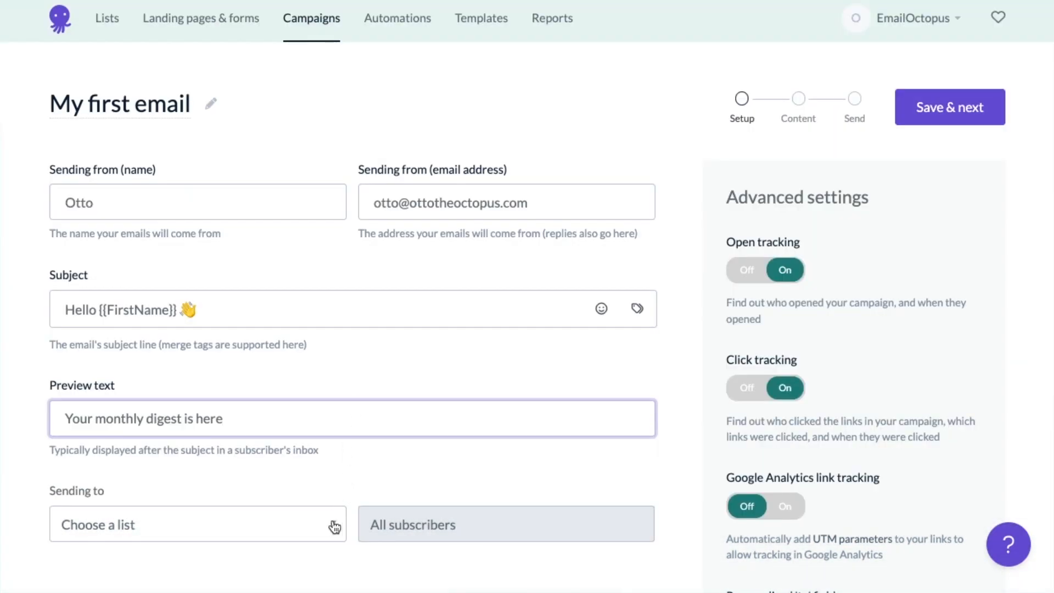
left_click(197, 524)
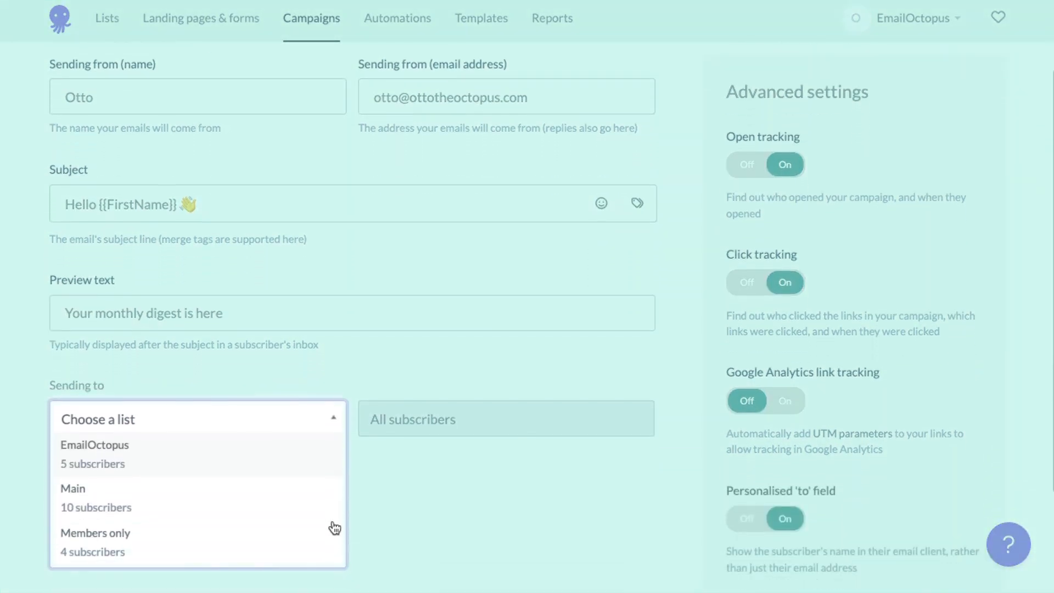
scroll("down", 3)
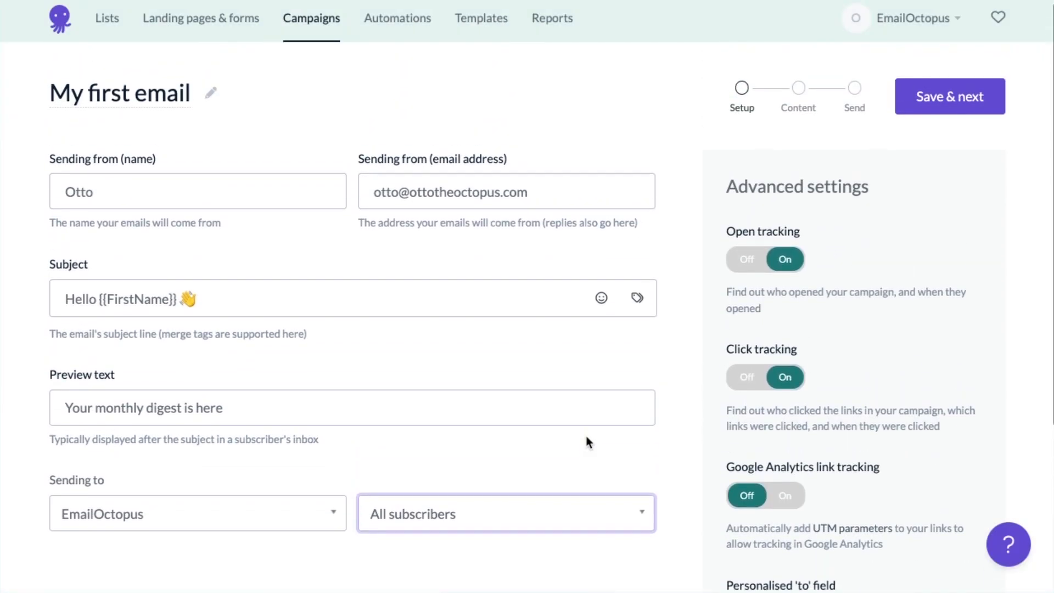
scroll("down", 3)
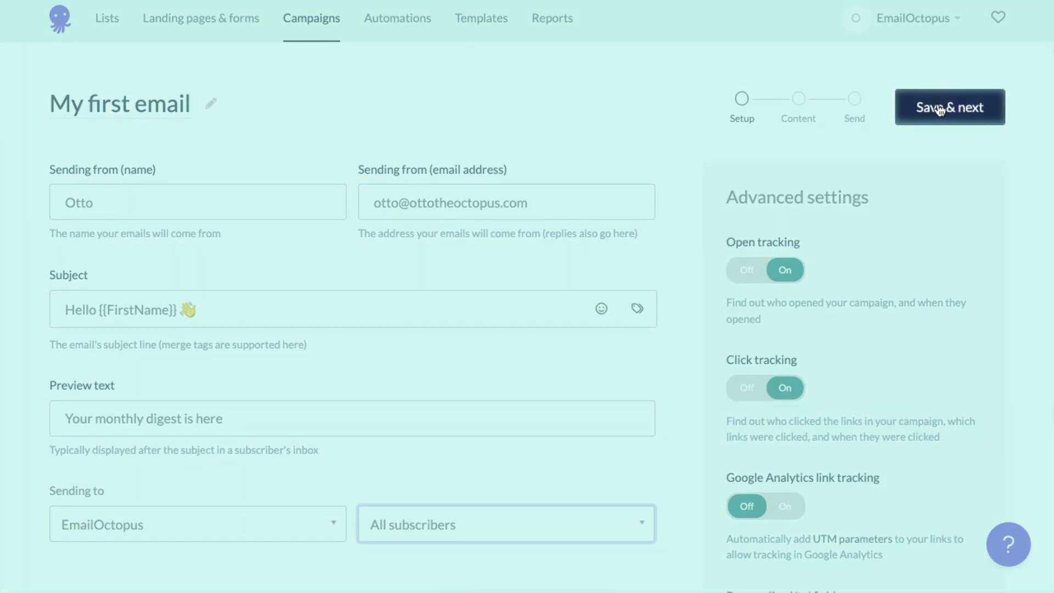
- Save the setup and show the account's own templates, Example template and Intro
left_click(950, 107)
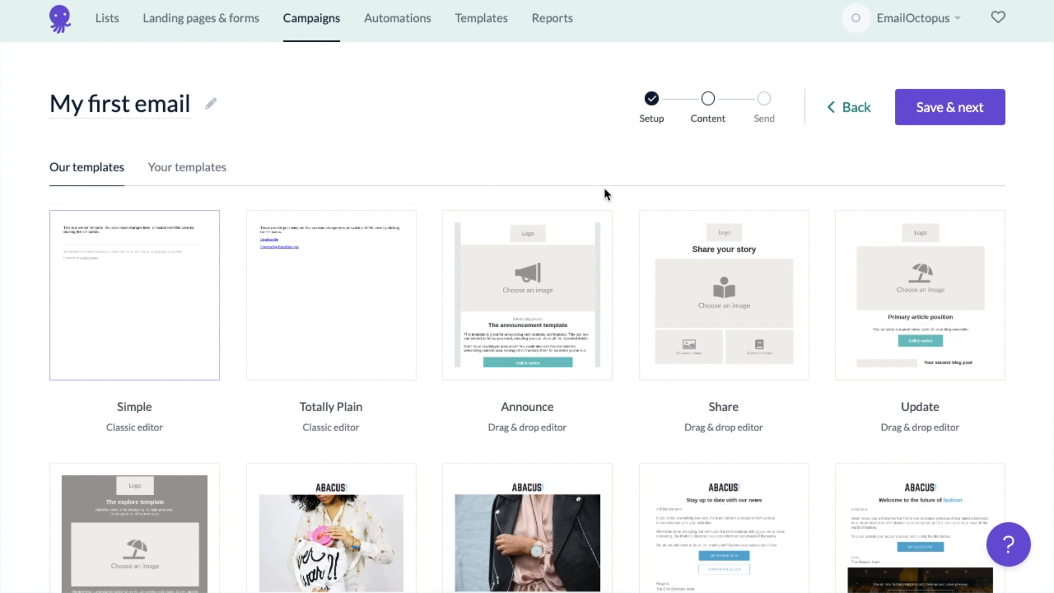
scroll("down", 3)
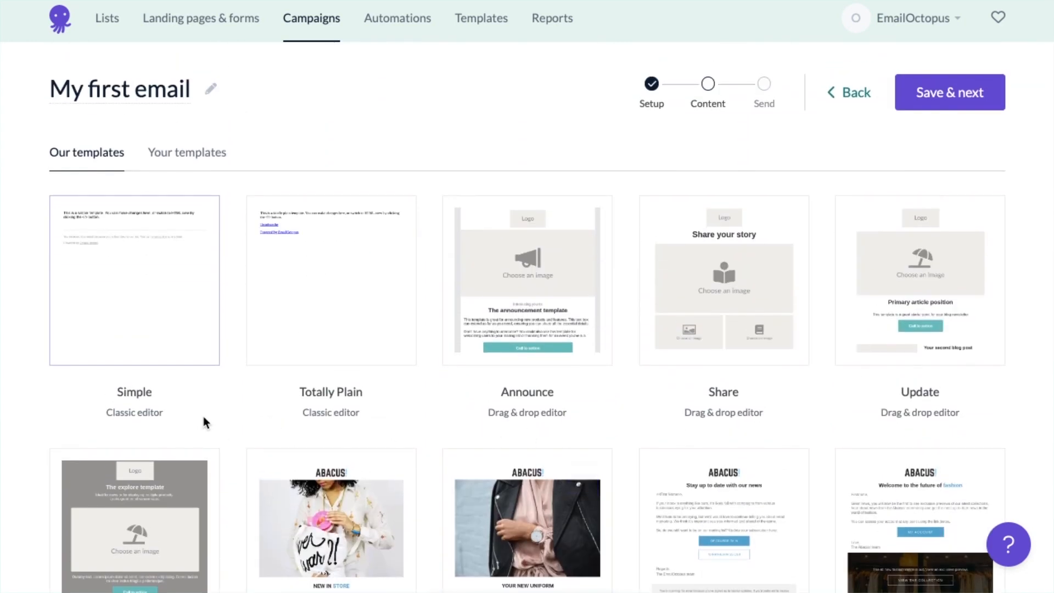
left_click(134, 280)
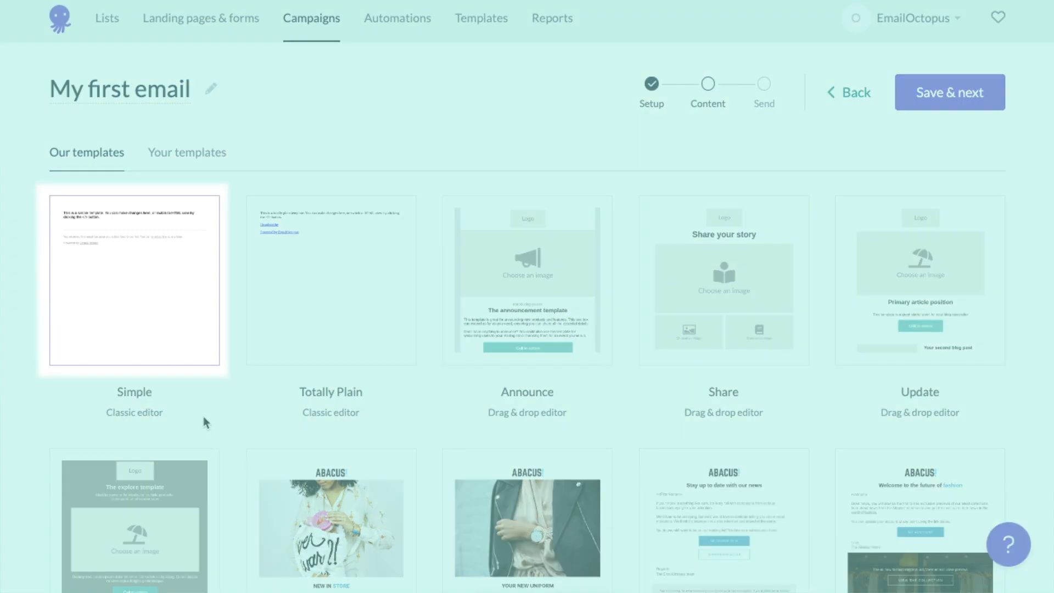
left_click(331, 281)
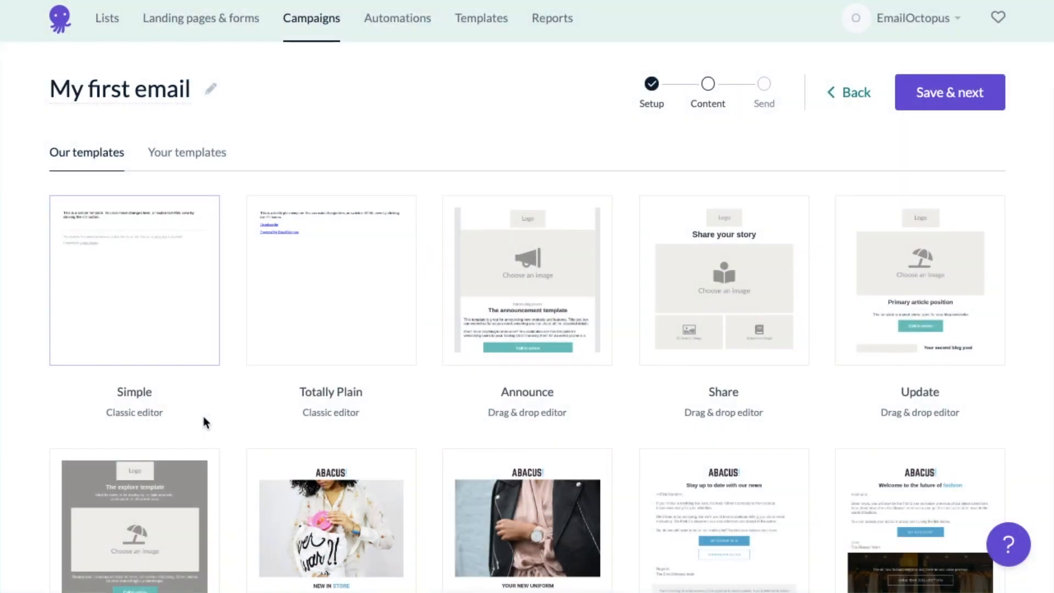
mouse_move(134, 279)
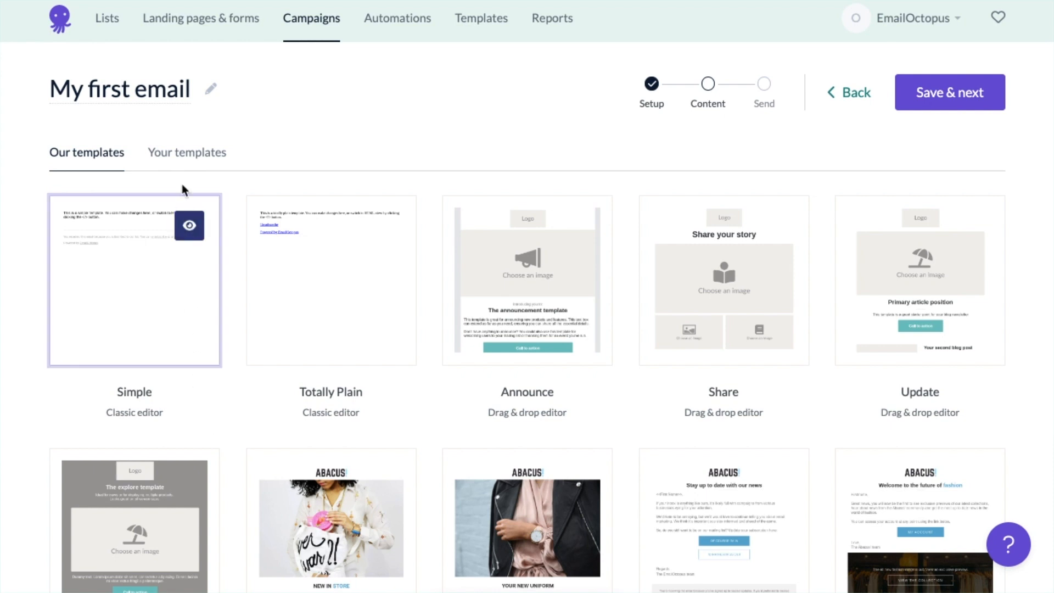
left_click(187, 151)
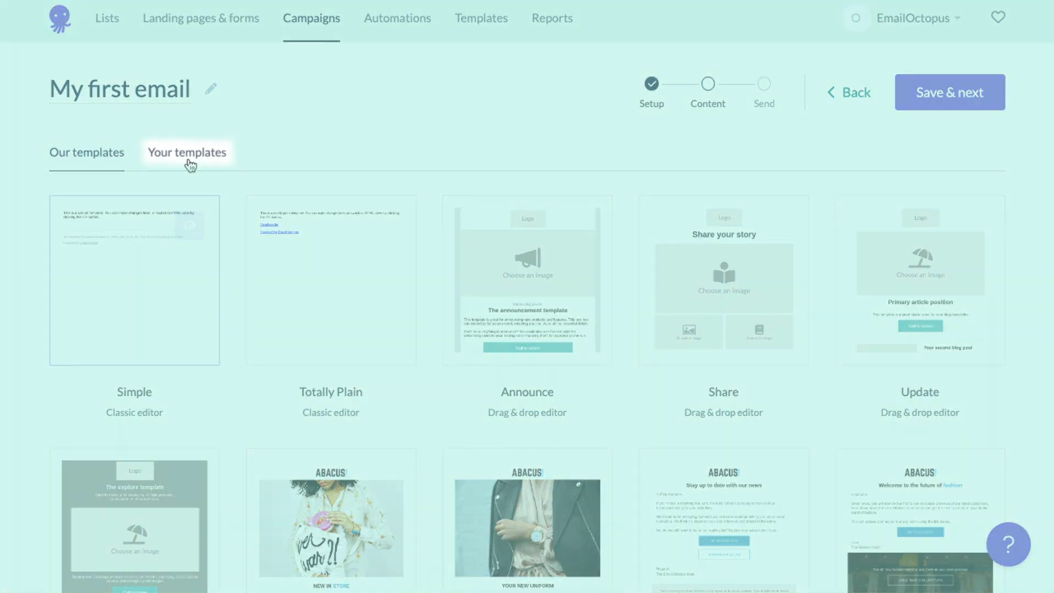
left_click(187, 152)
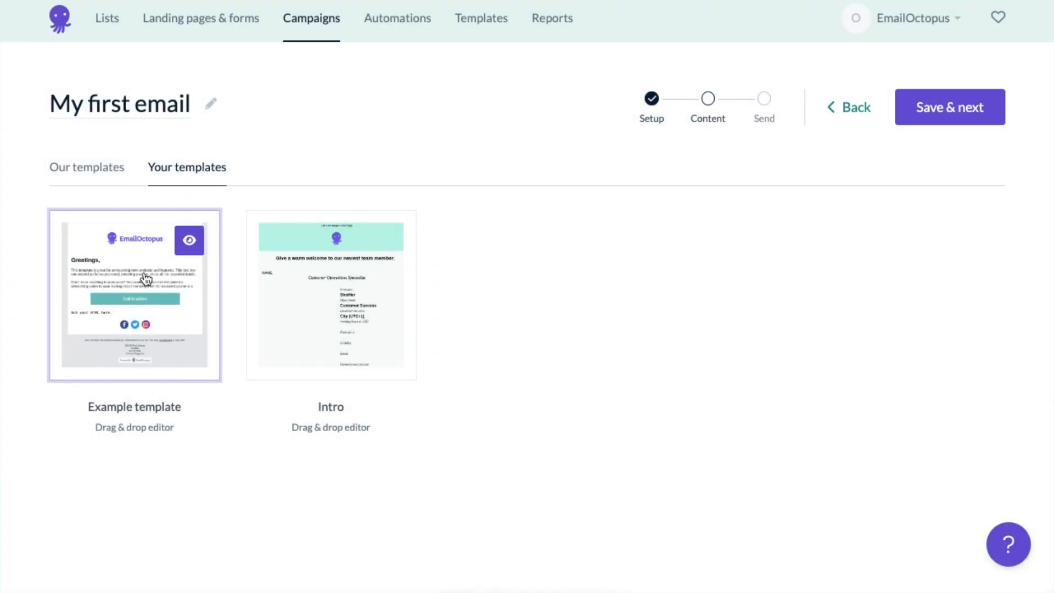
- Build from the Example template and delete its placeholder image block
left_click(134, 295)
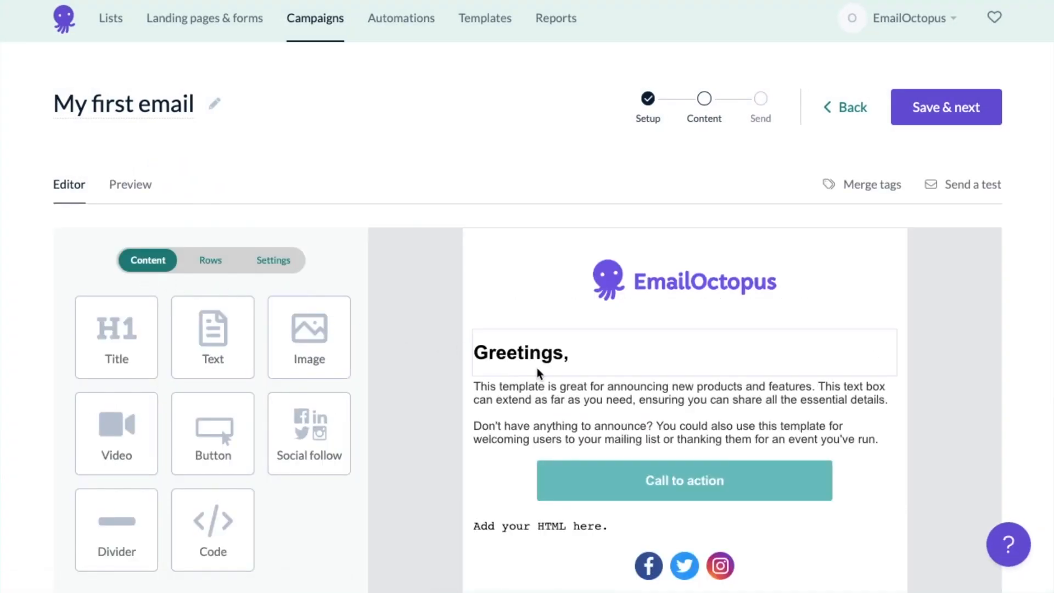
scroll("down", 3)
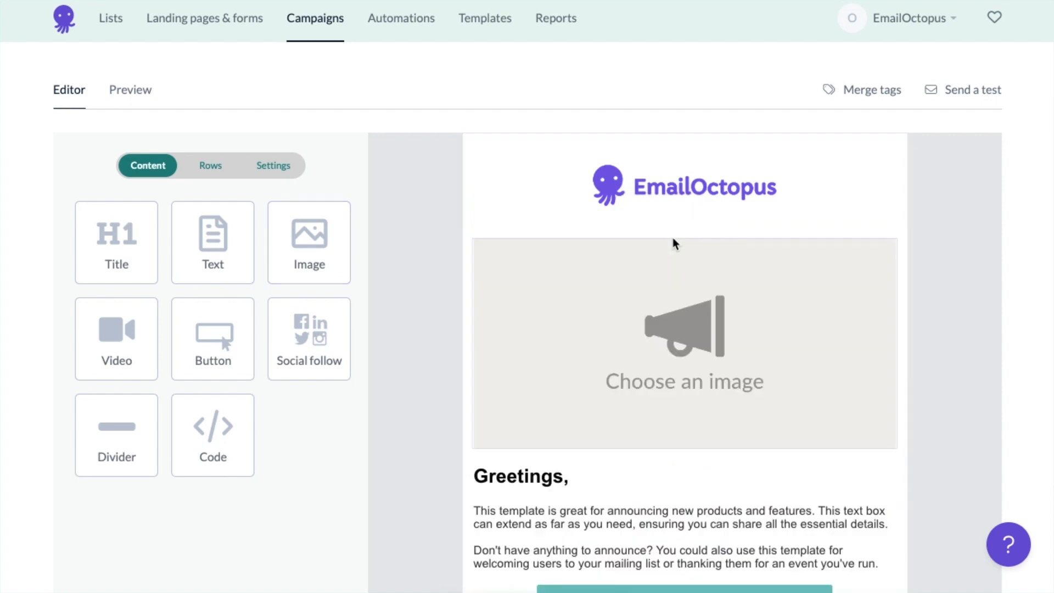
left_click(684, 342)
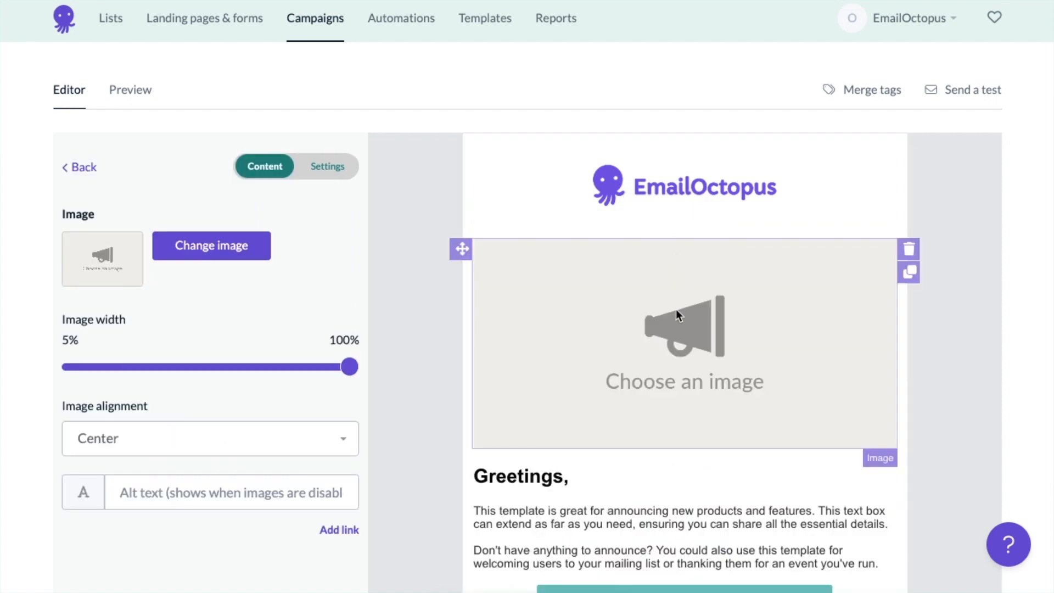
mouse_move(240, 261)
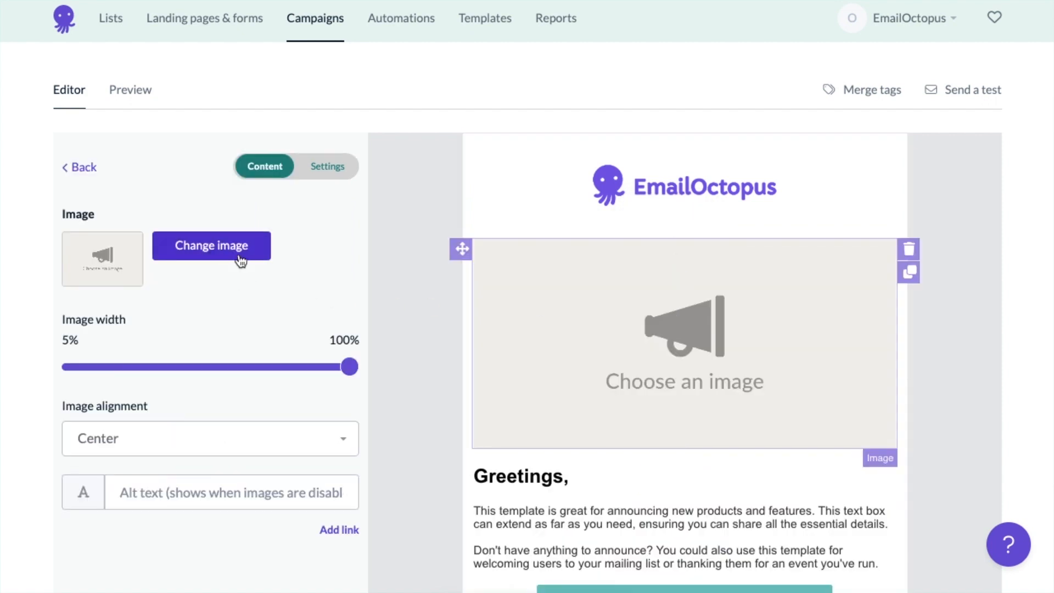
left_click(908, 249)
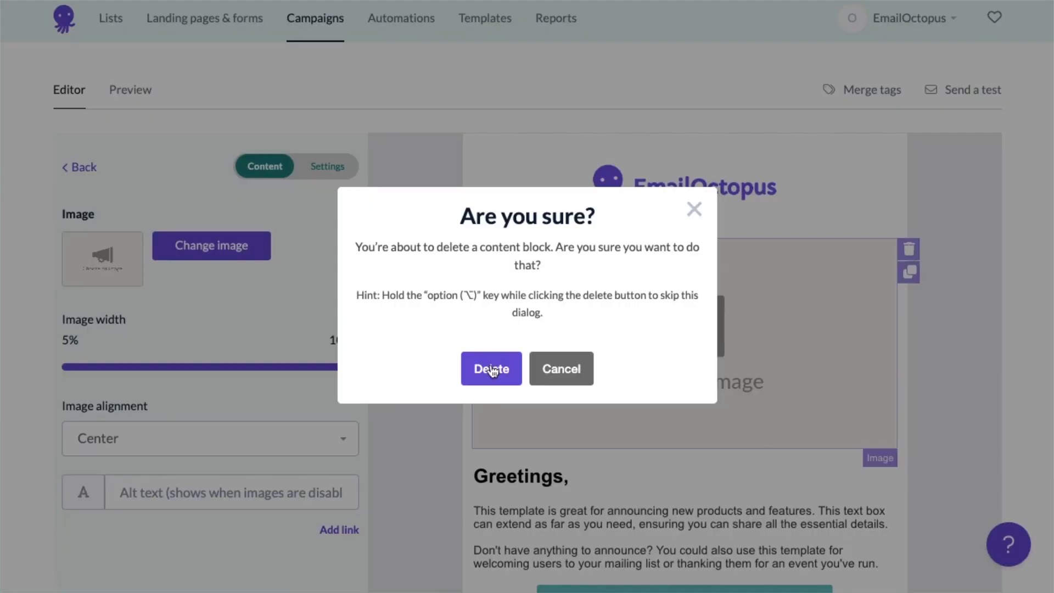
left_click(491, 369)
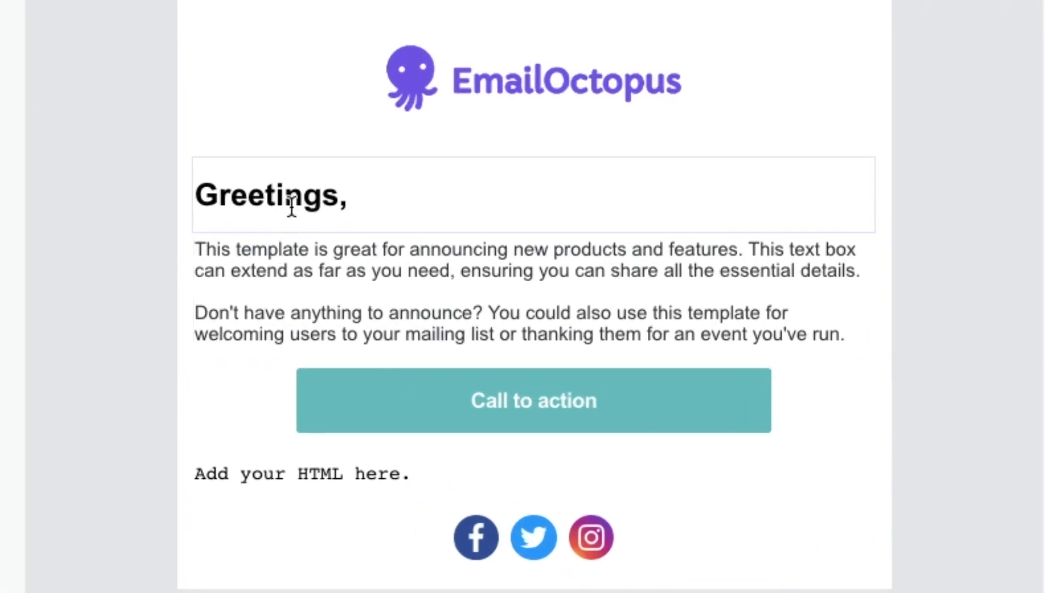
double_click(269, 196)
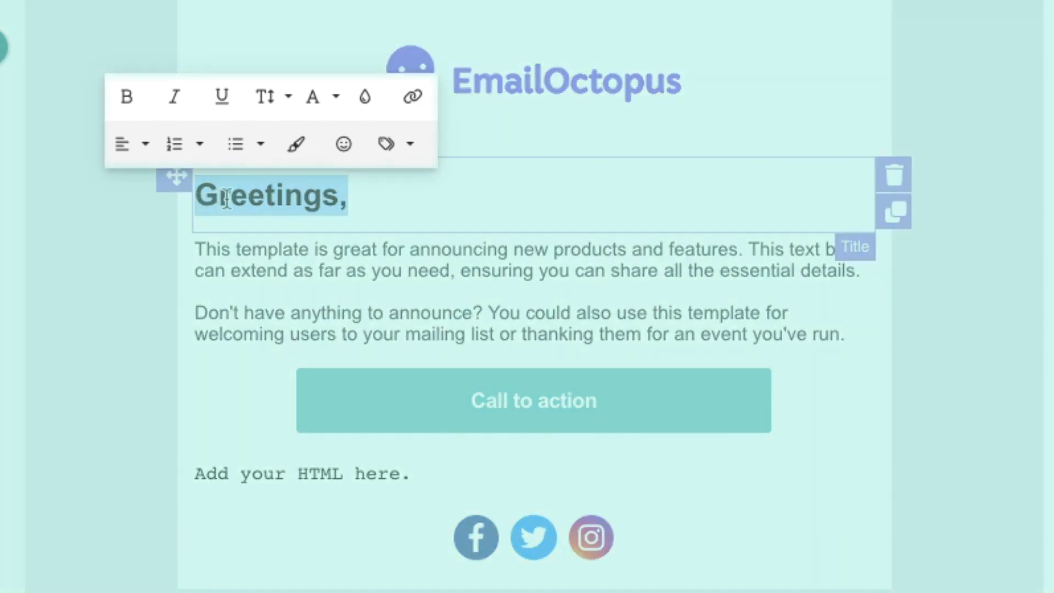
mouse_move(336, 104)
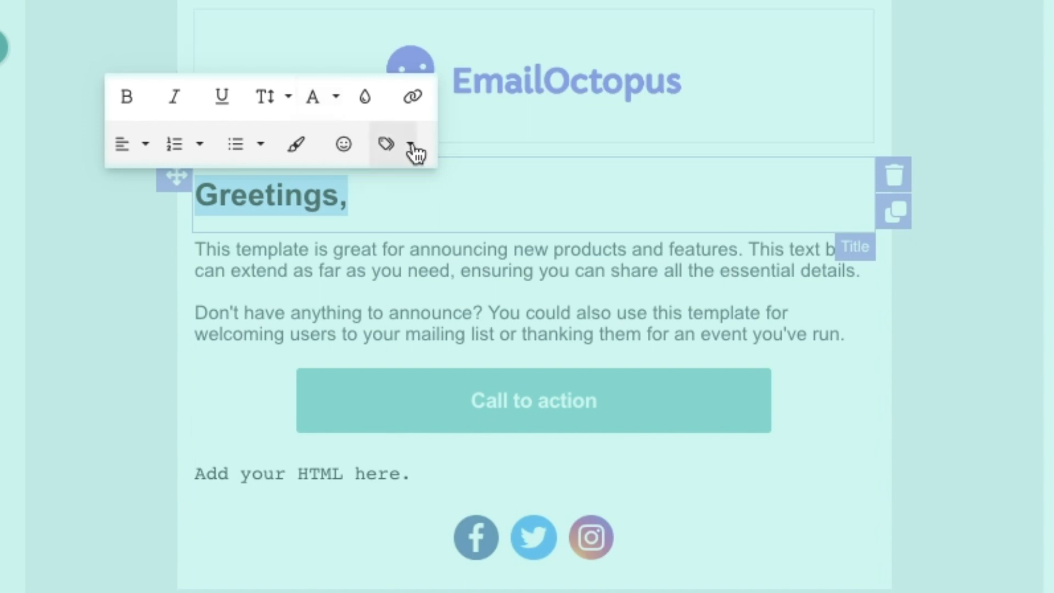
left_click(387, 144)
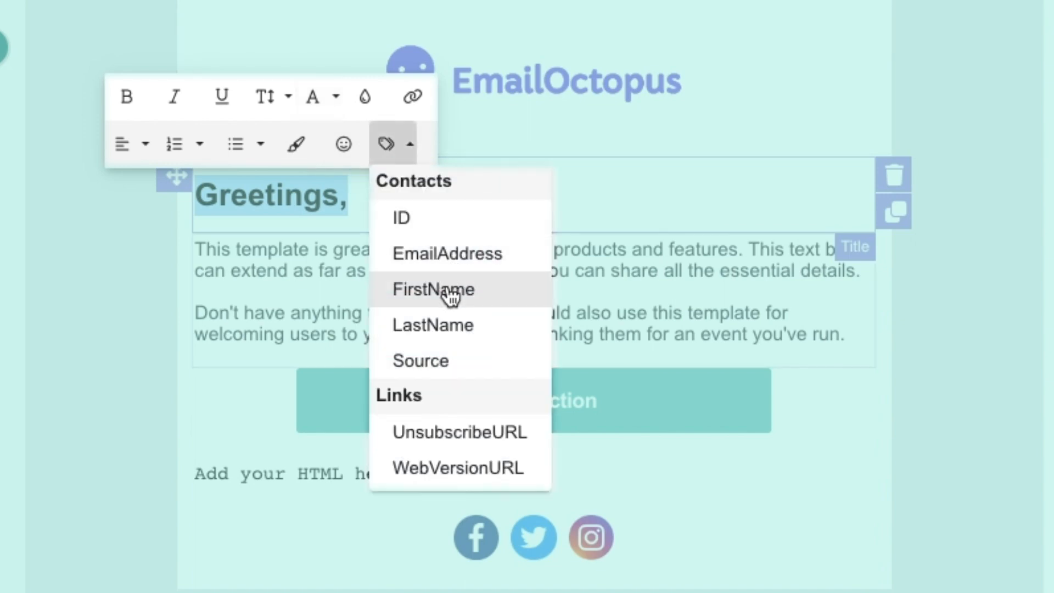
left_click(412, 96)
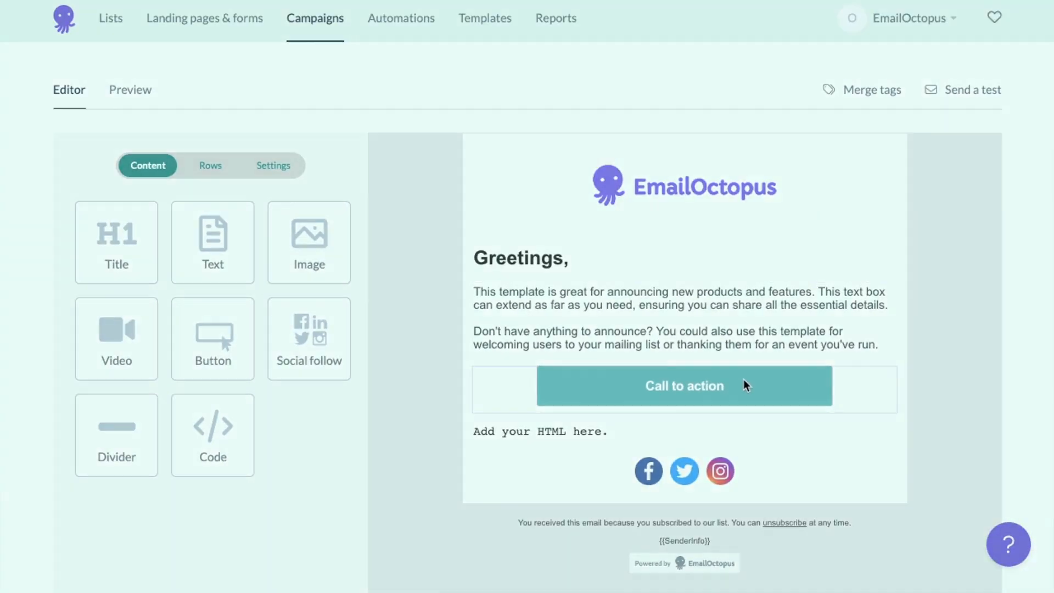
- Open the Call to action button's font colour picker, currently white #FFFFFF
left_click(684, 385)
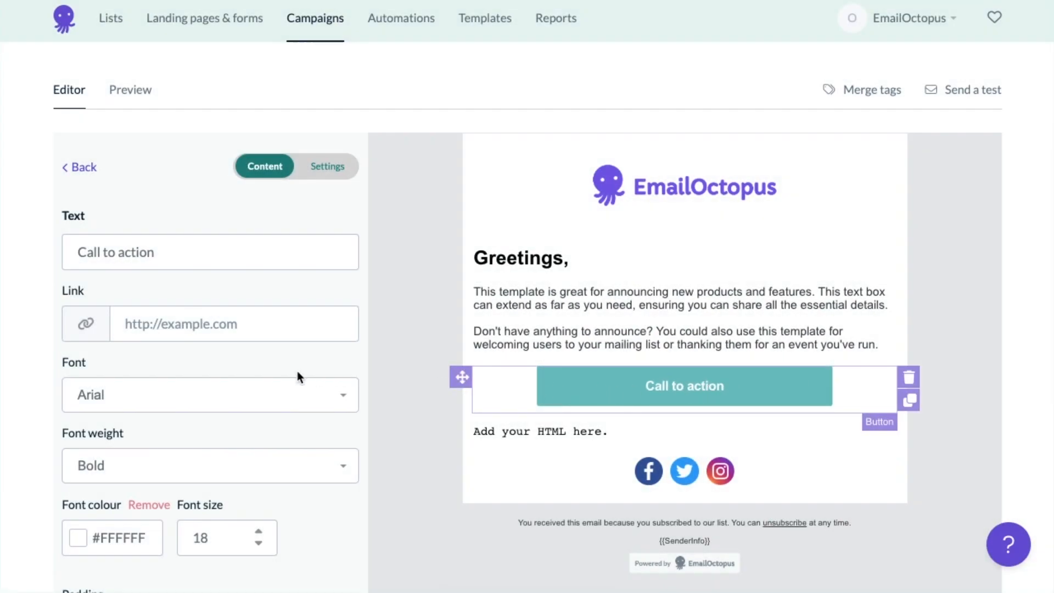
mouse_move(261, 368)
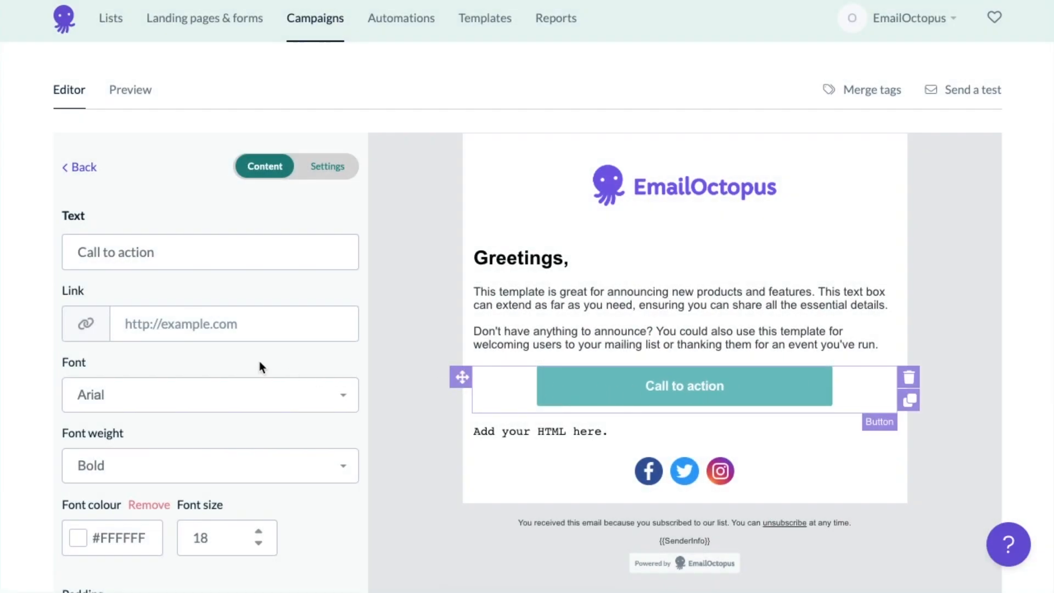
scroll("down", 3)
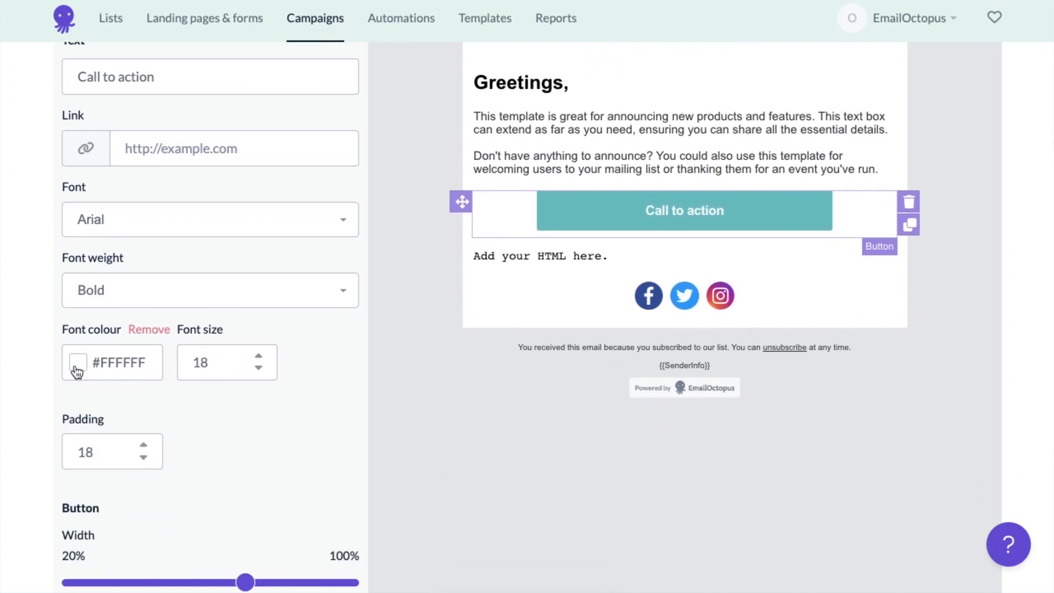
left_click(76, 362)
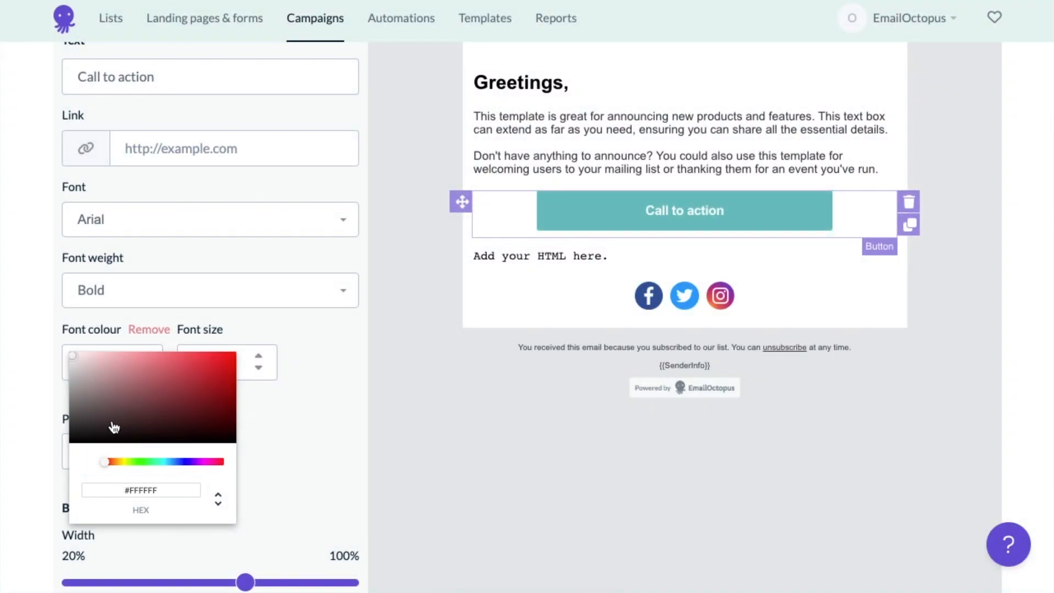
mouse_move(206, 398)
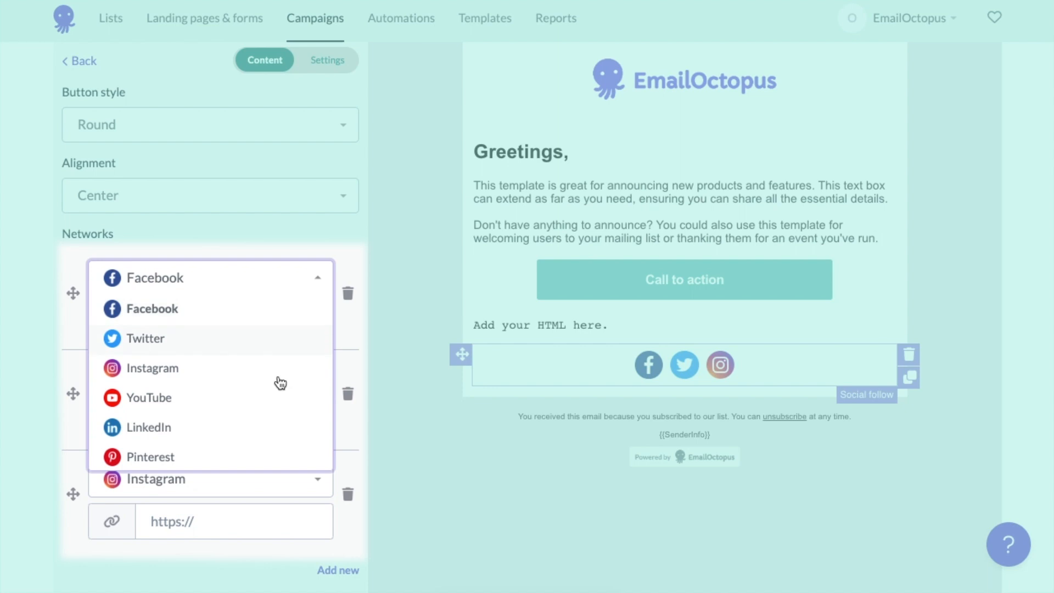
scroll("down", 3)
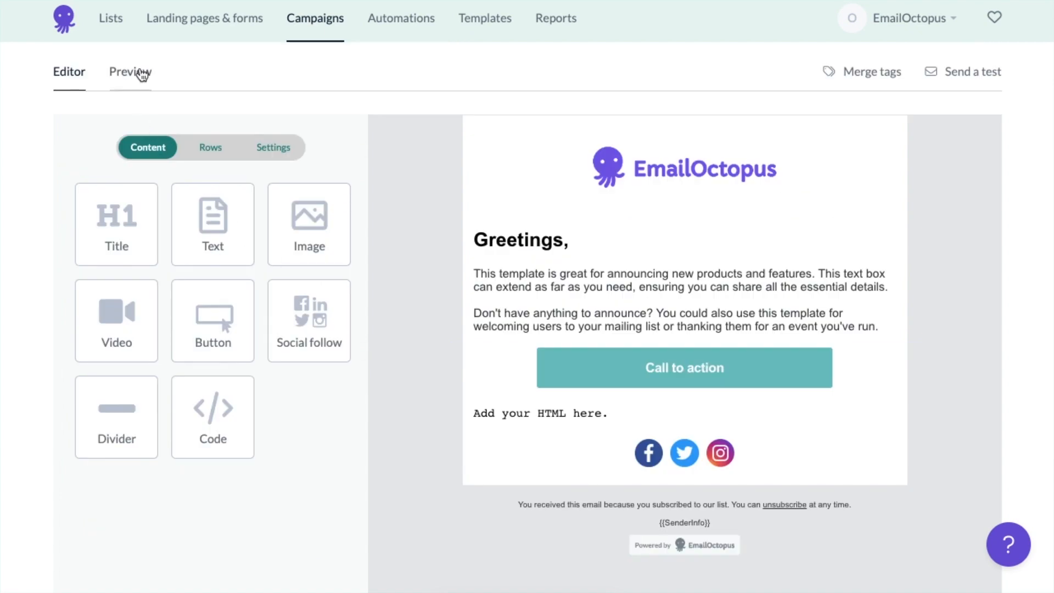
- Preview the email in mobile layout and bring up the send-a-test form
left_click(130, 72)
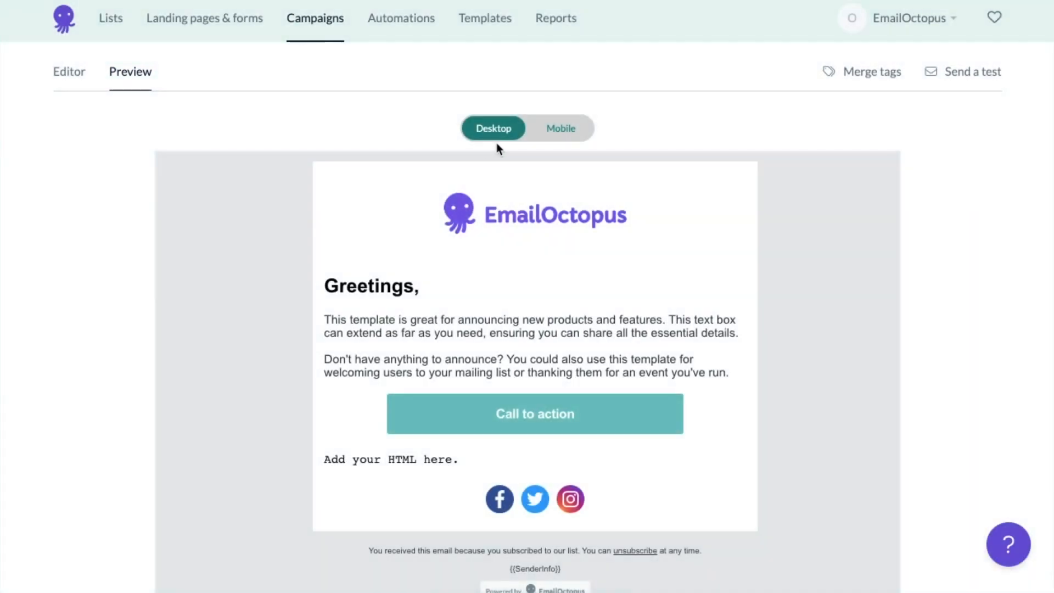
left_click(560, 127)
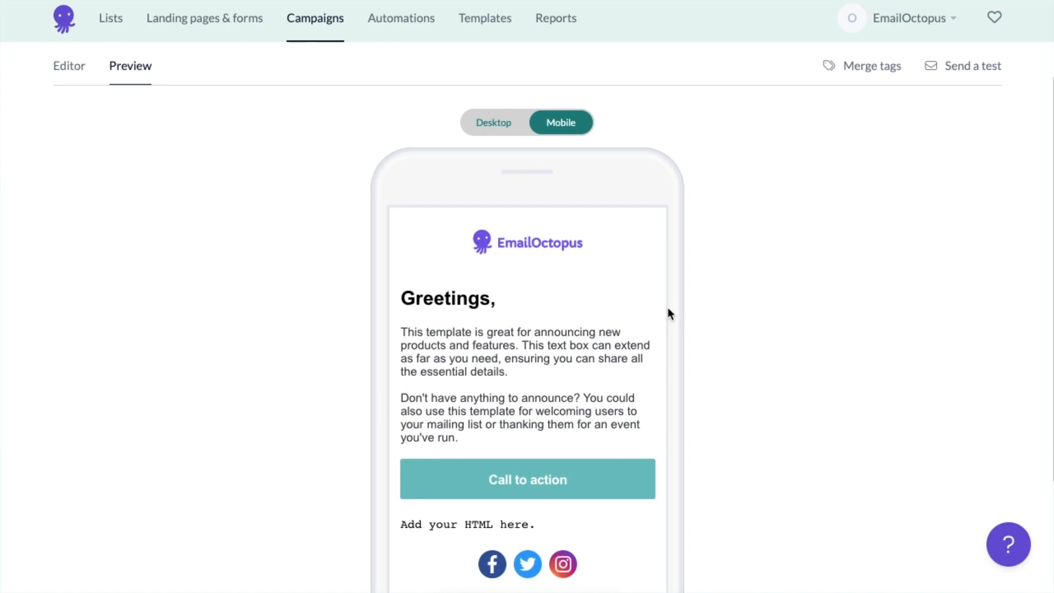
left_click(972, 66)
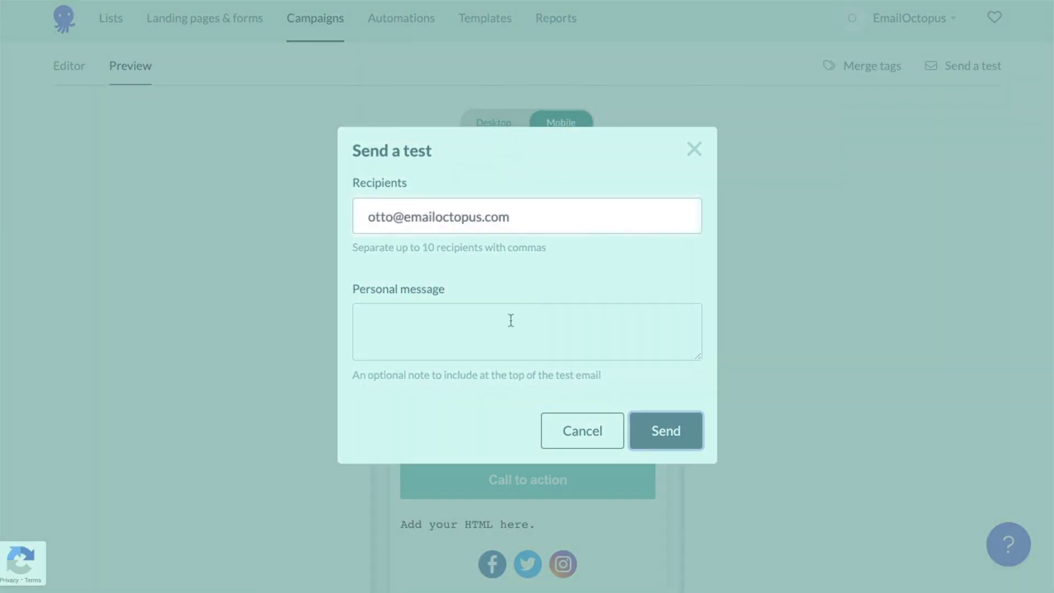
- Send the test email and dismiss the Sent! confirmation
left_click(526, 331)
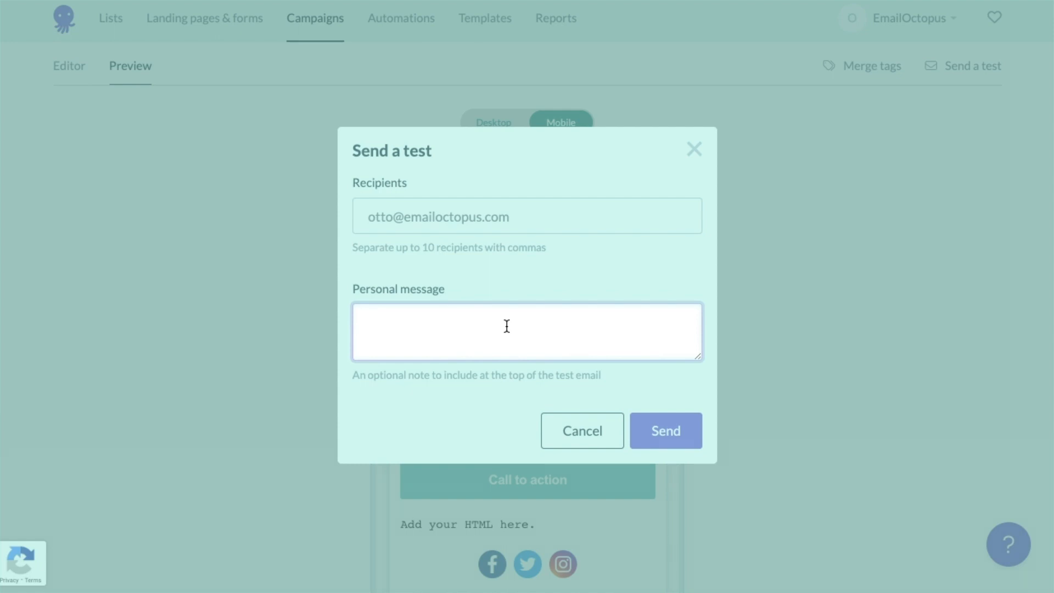
left_click(665, 430)
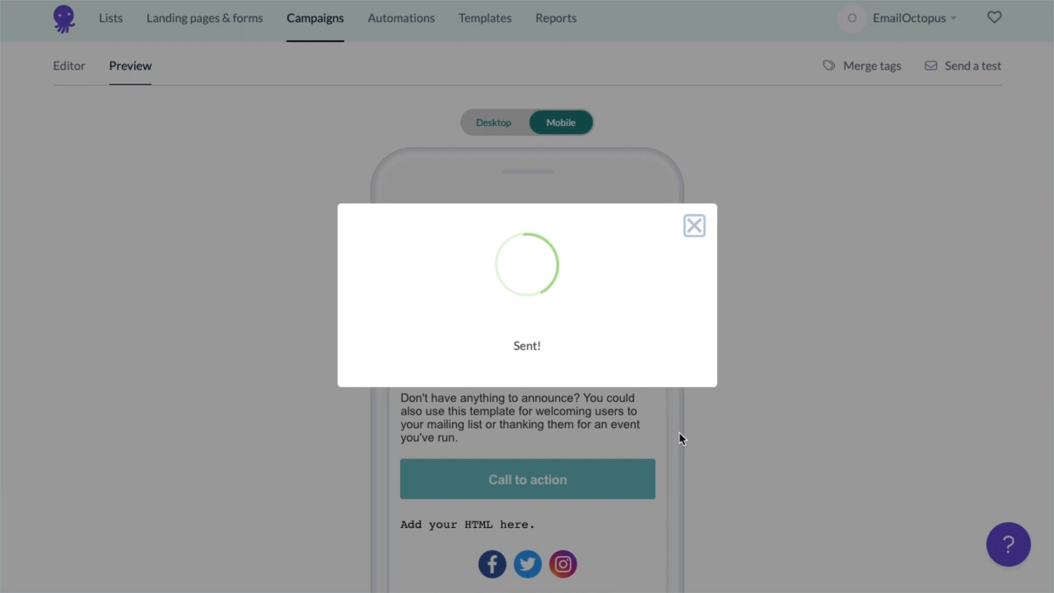
left_click(694, 225)
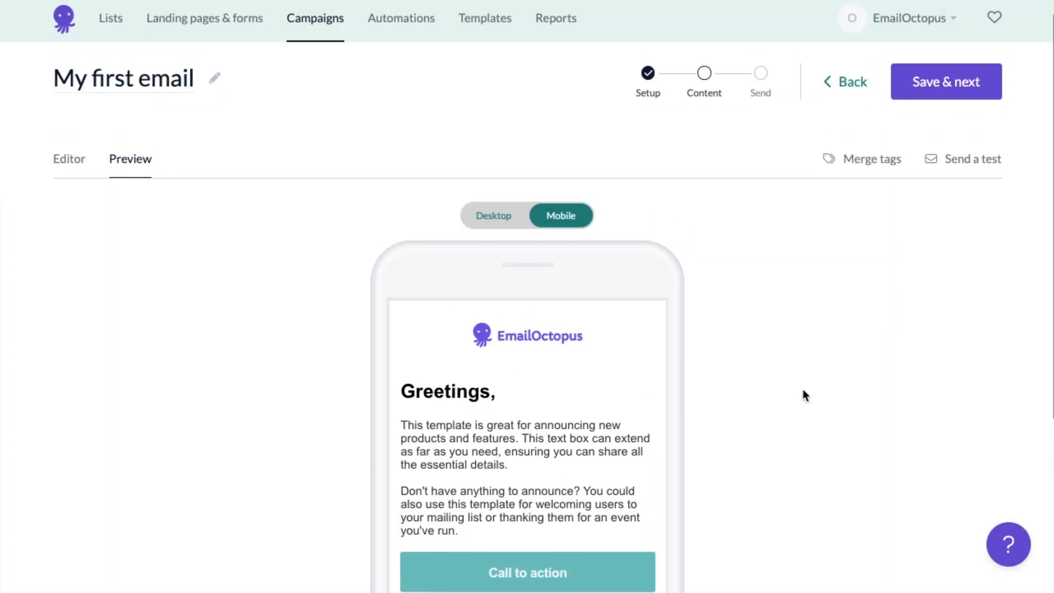
- Save the content and review the Ready to go summary for all 5 subscribers
left_click(945, 93)
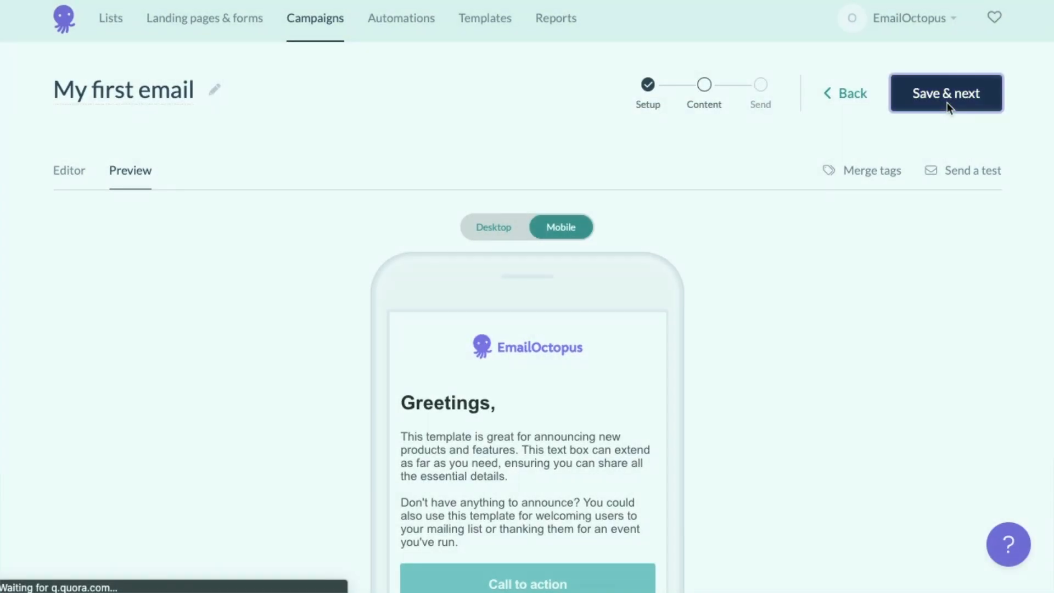
left_click(945, 92)
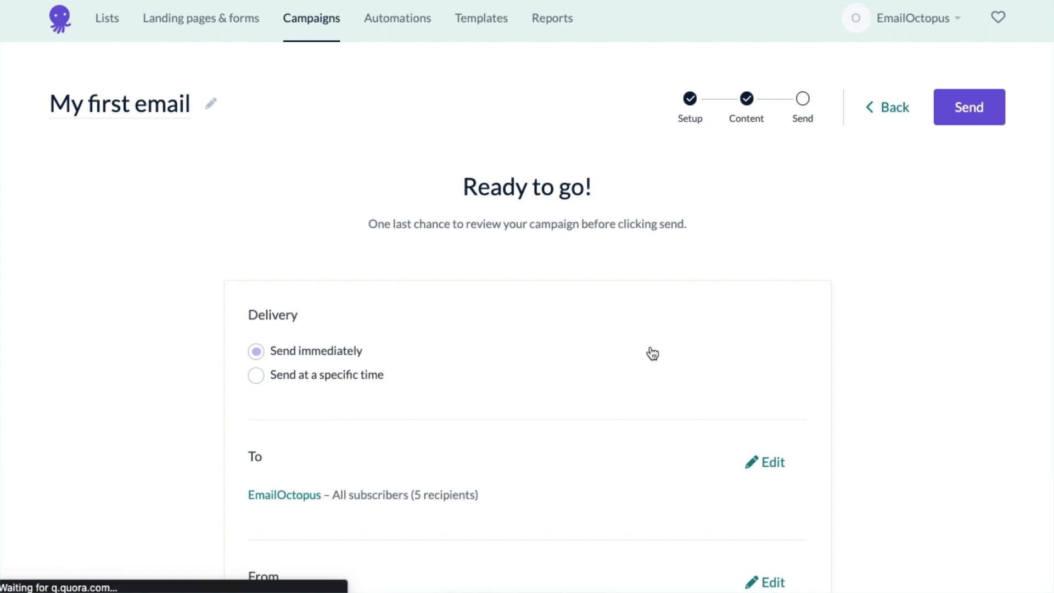
scroll("down", 3)
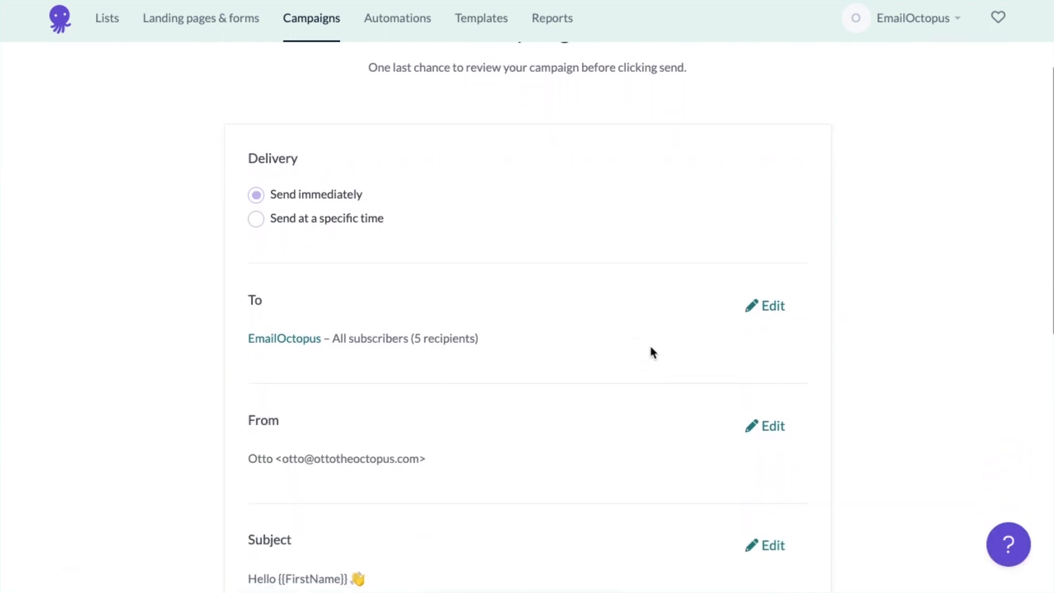
scroll("down", 3)
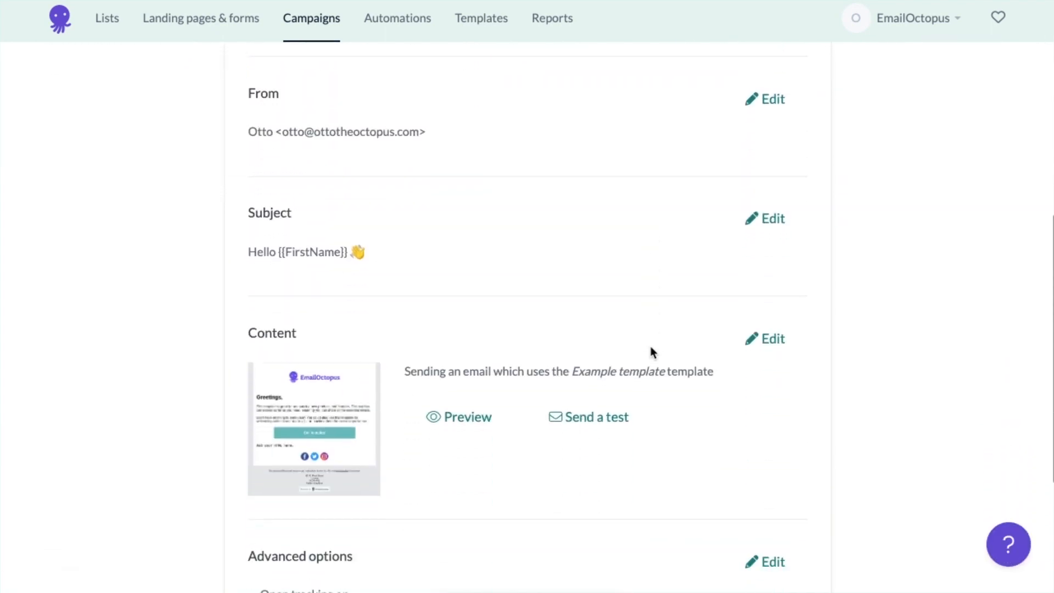
scroll("down", 3)
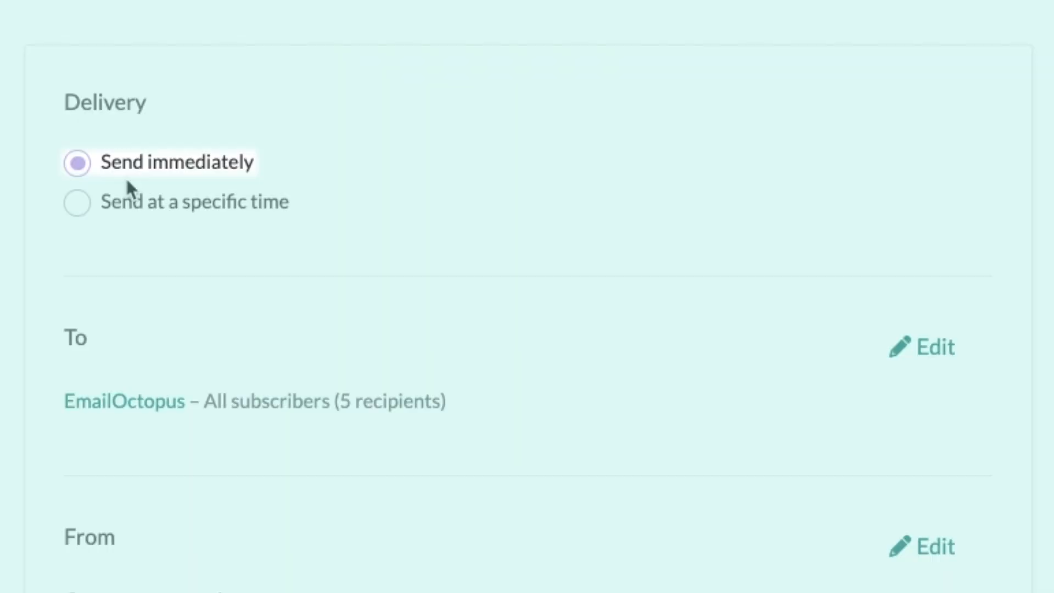
left_click(76, 203)
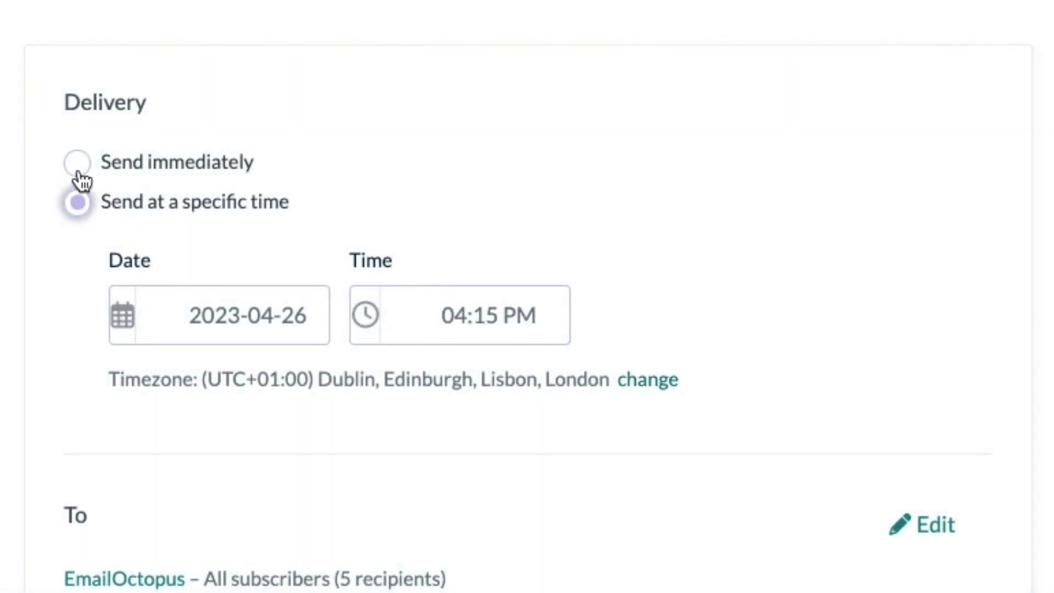
left_click(77, 163)
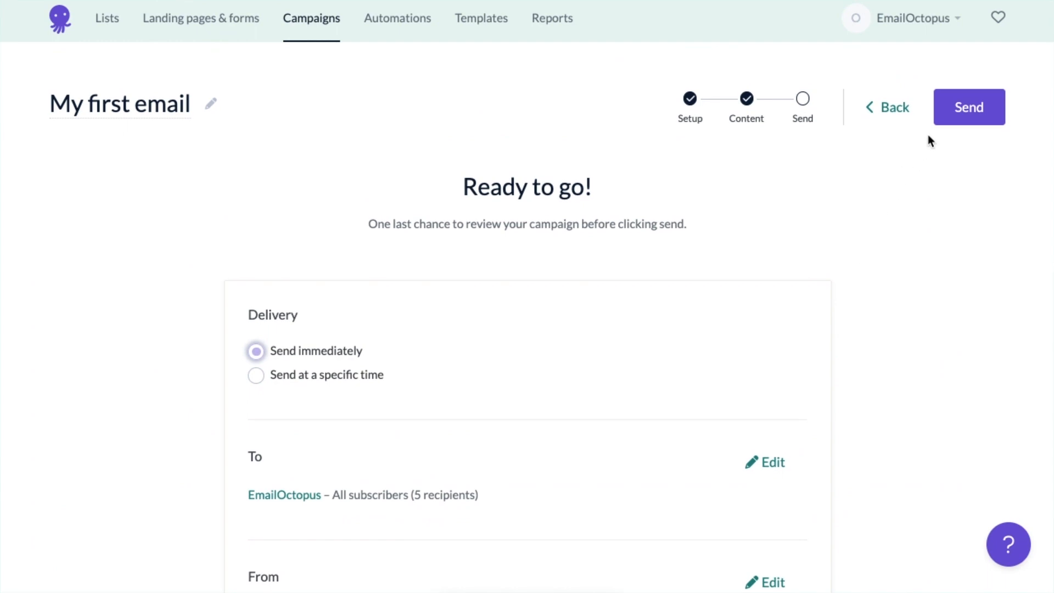
- Send 'My first email' to all subscribers, reaching the 'Your campaign is on the way' confirmation
left_click(968, 106)
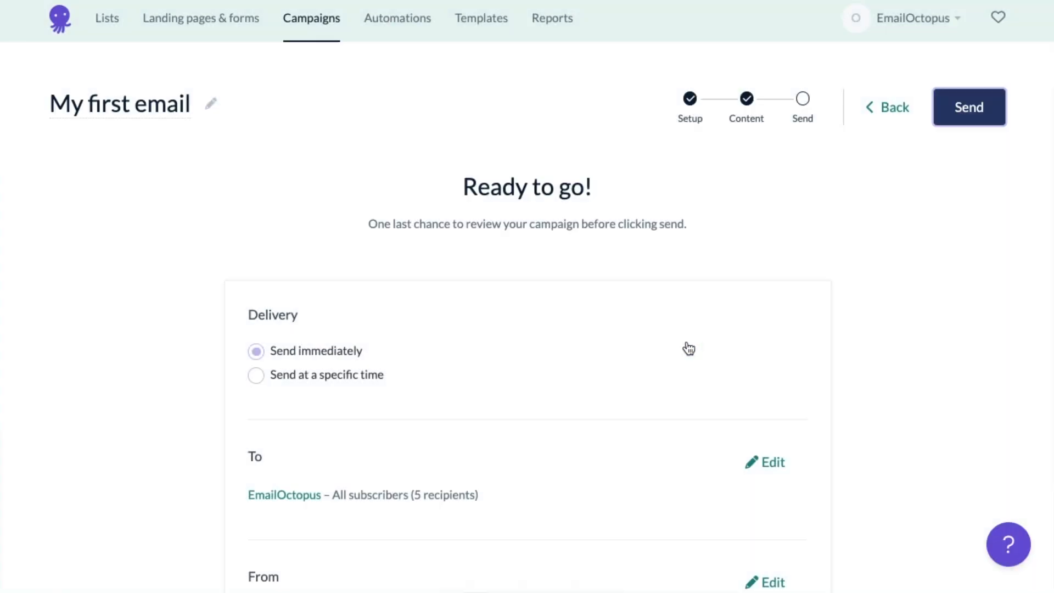
left_click(969, 106)
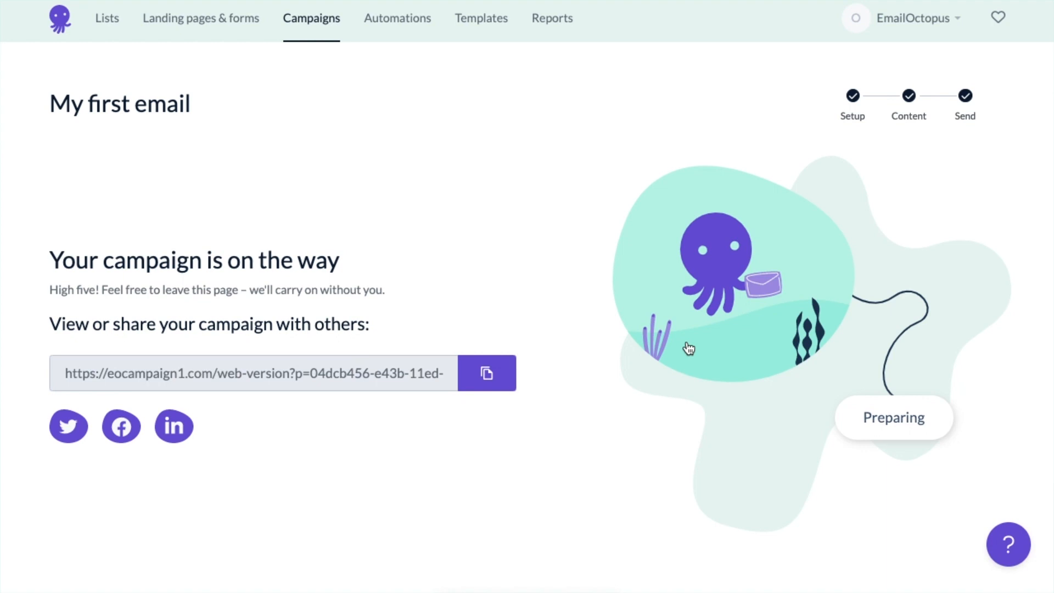